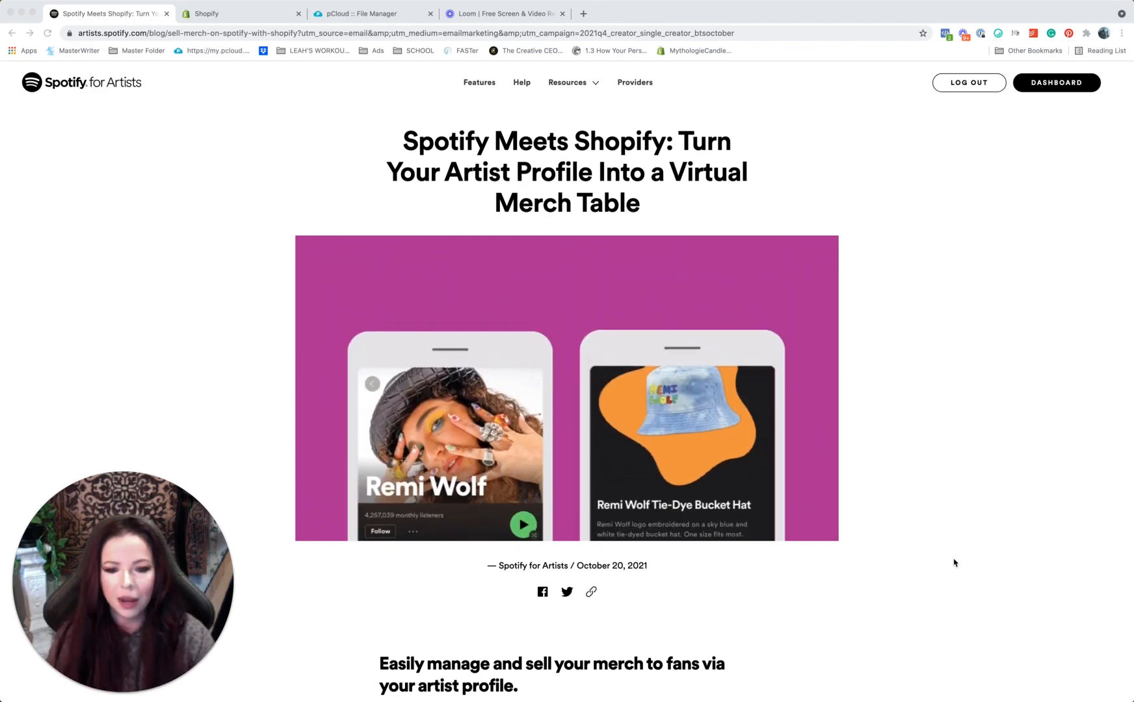
# Scroll the merch announcement down to the passage on connecting a Shopify store.
pyautogui.scroll(-3)
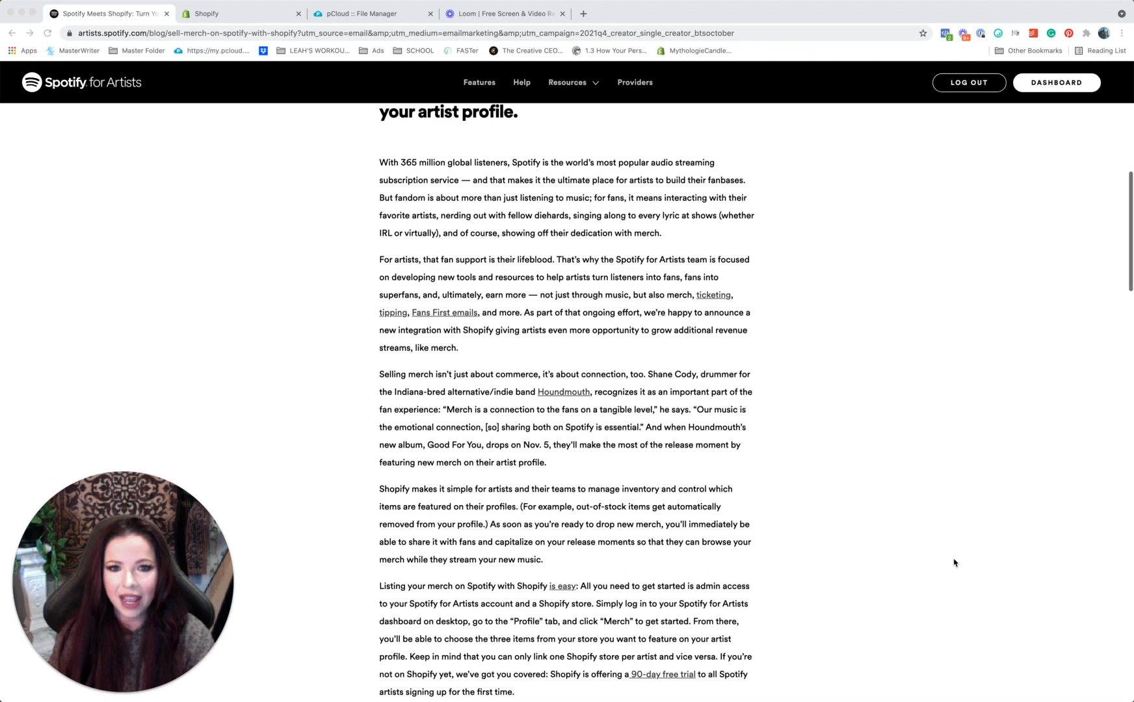
pyautogui.scroll(-3)
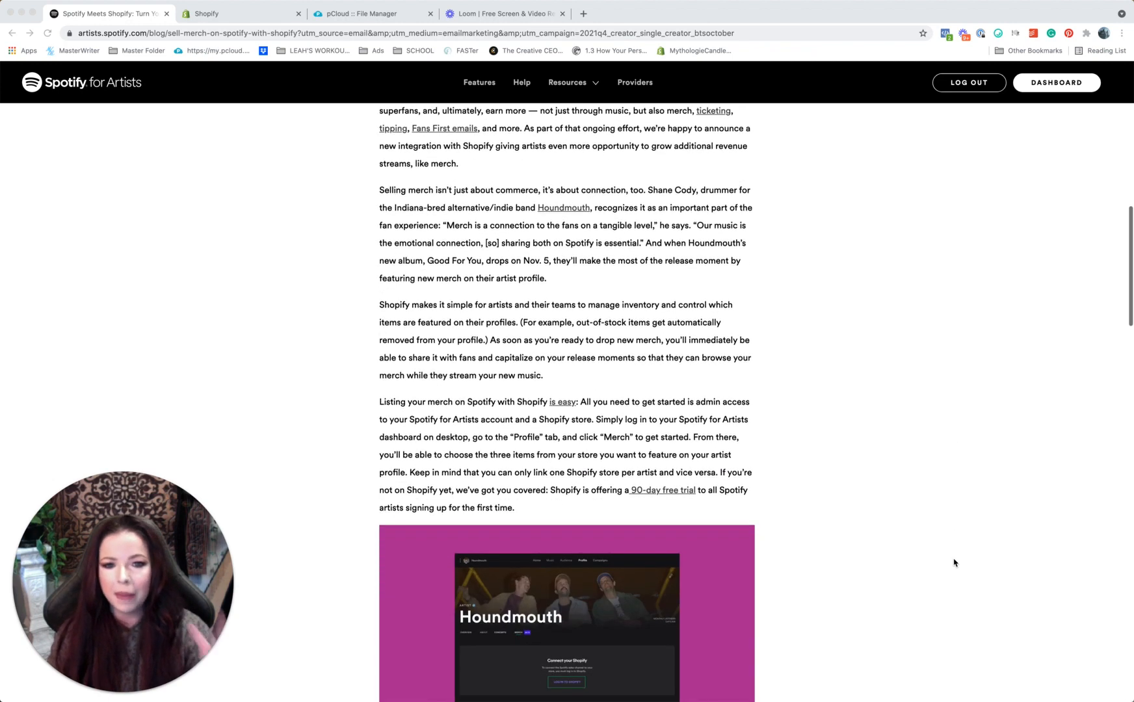
pyautogui.scroll(-3)
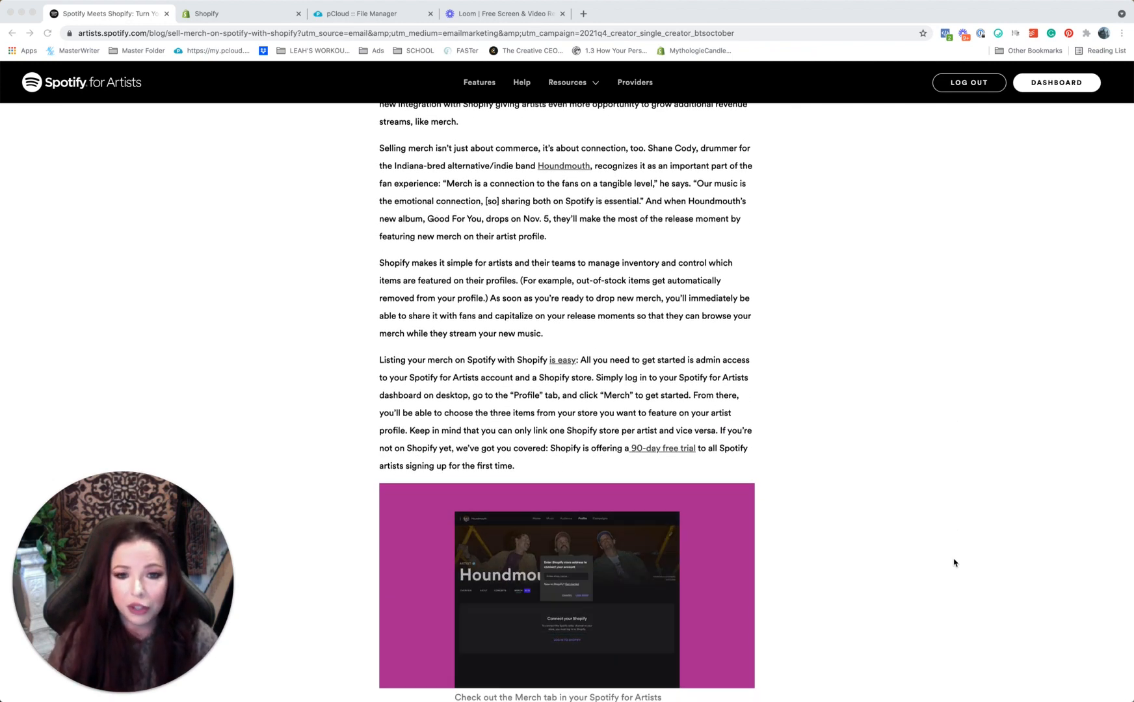
pyautogui.scroll(-3)
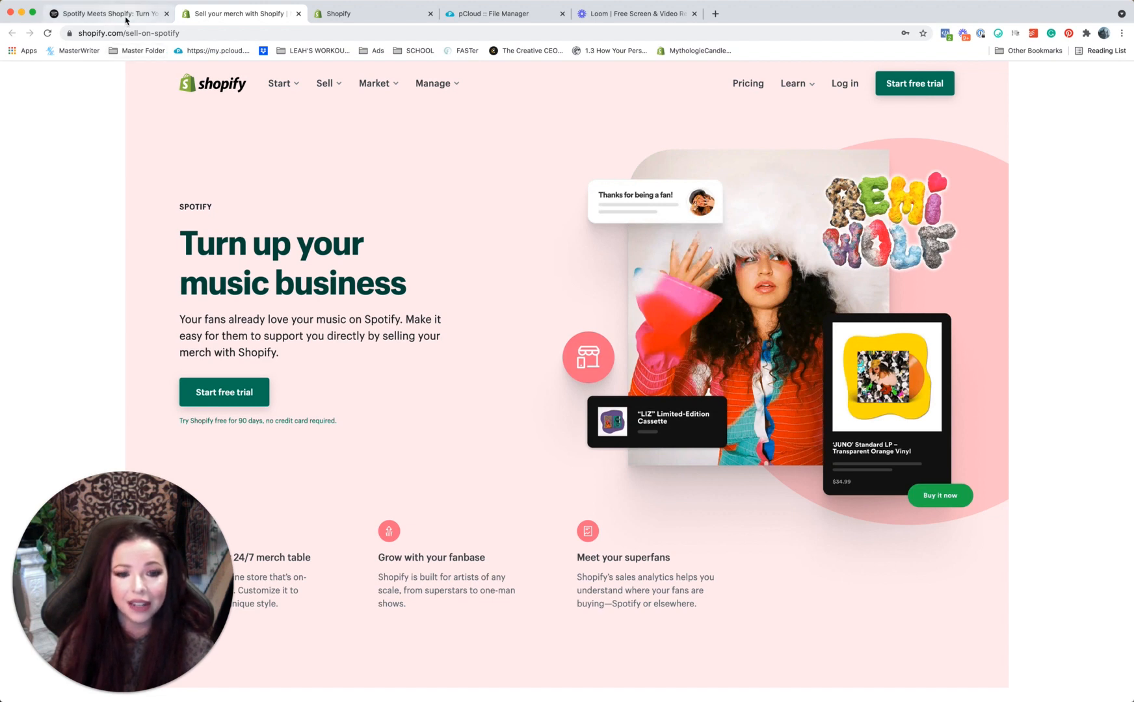
pyautogui.moveTo(108, 13)
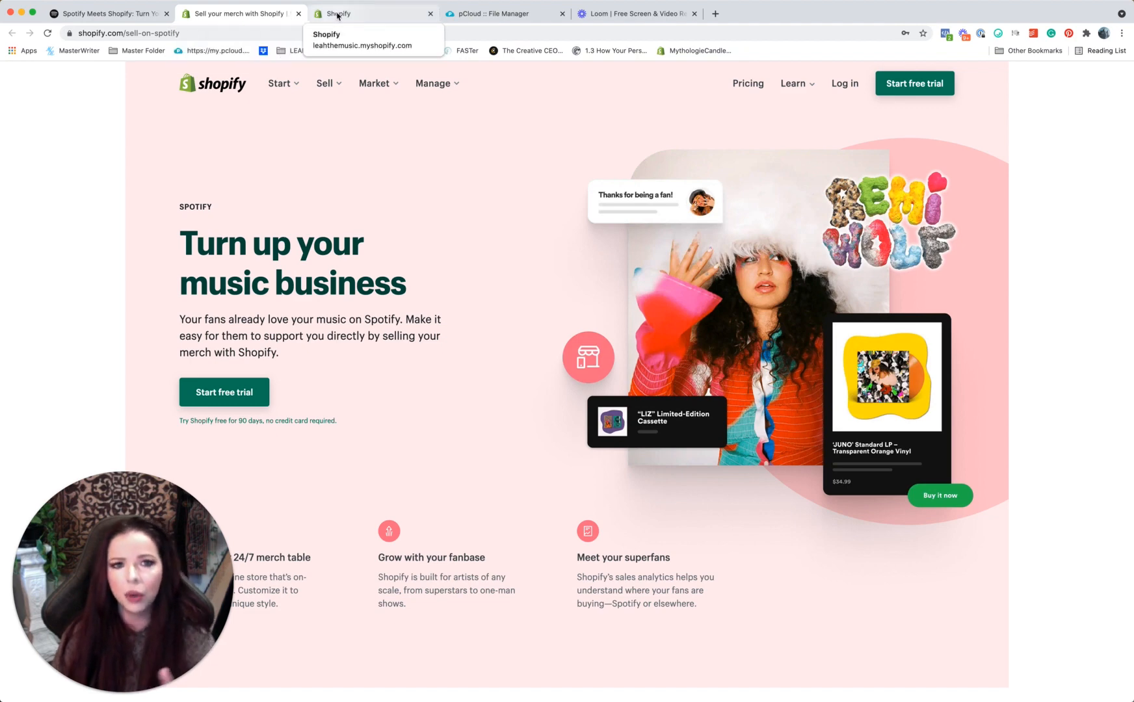
# Return to the Spotify blog article tab and scroll down through it.
pyautogui.click(104, 13)
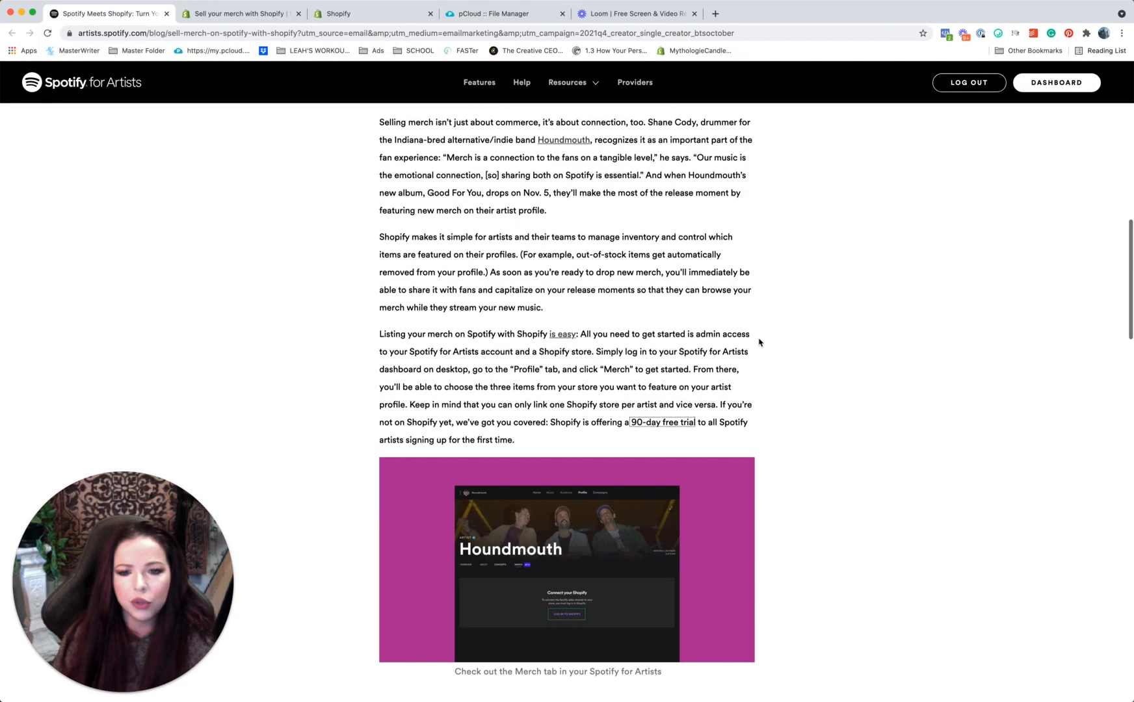
pyautogui.scroll(-3)
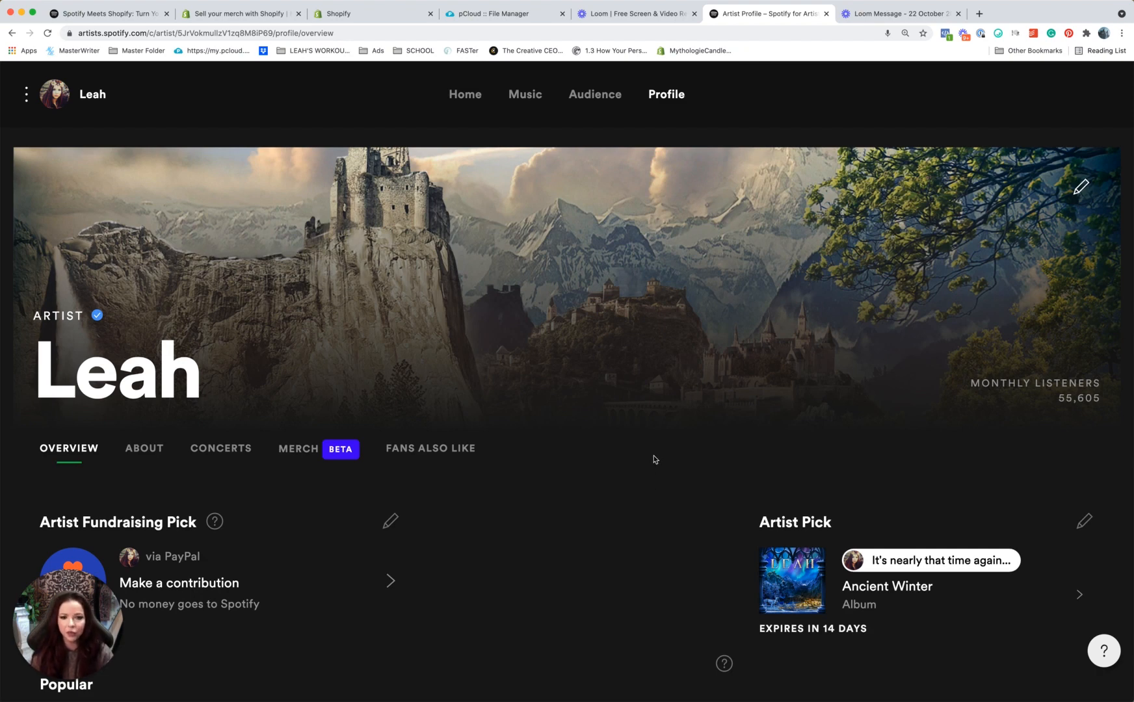
pyautogui.moveTo(465, 94)
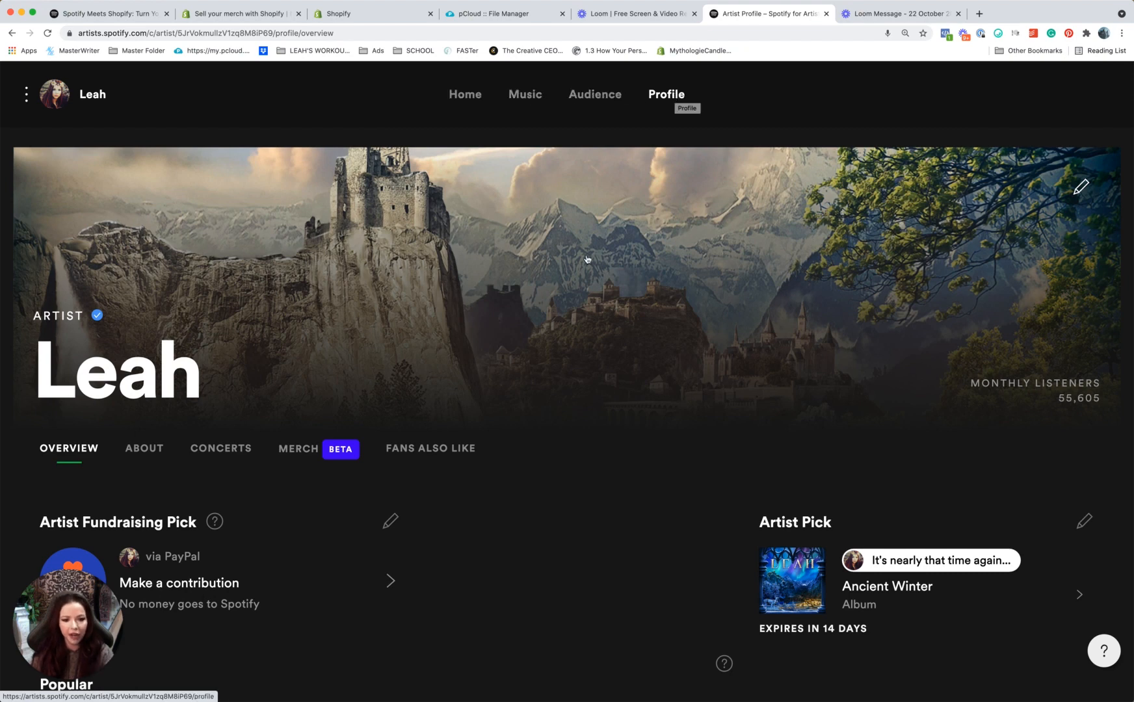
pyautogui.moveTo(323, 401)
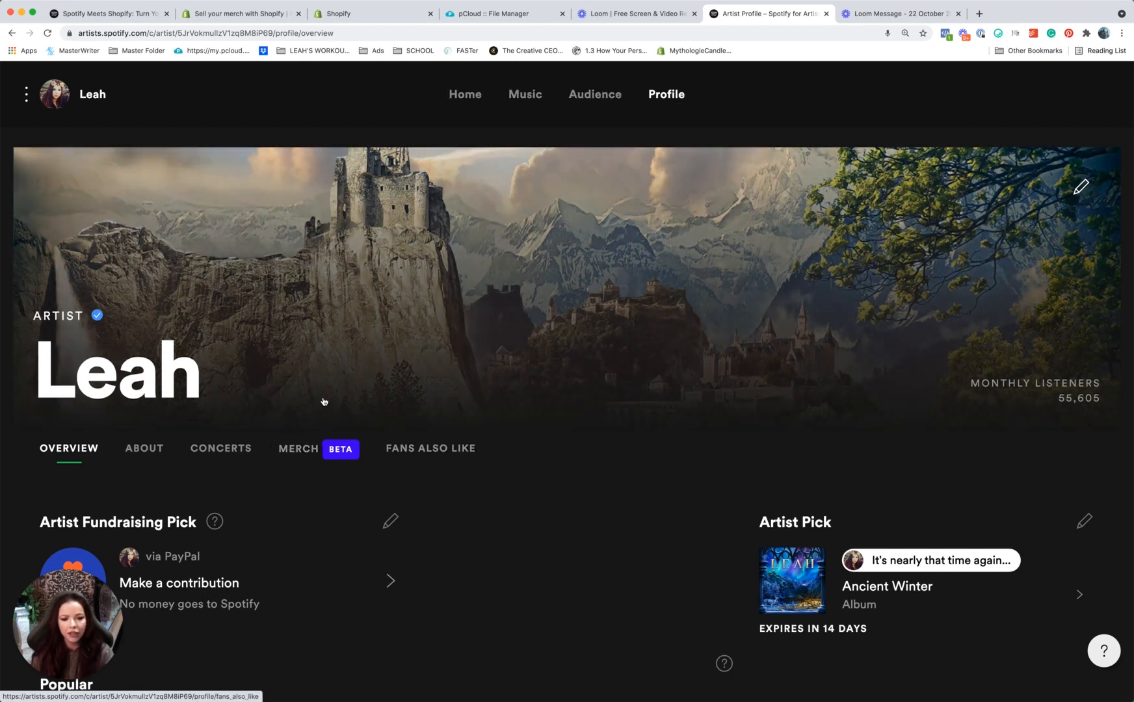
pyautogui.moveTo(305, 455)
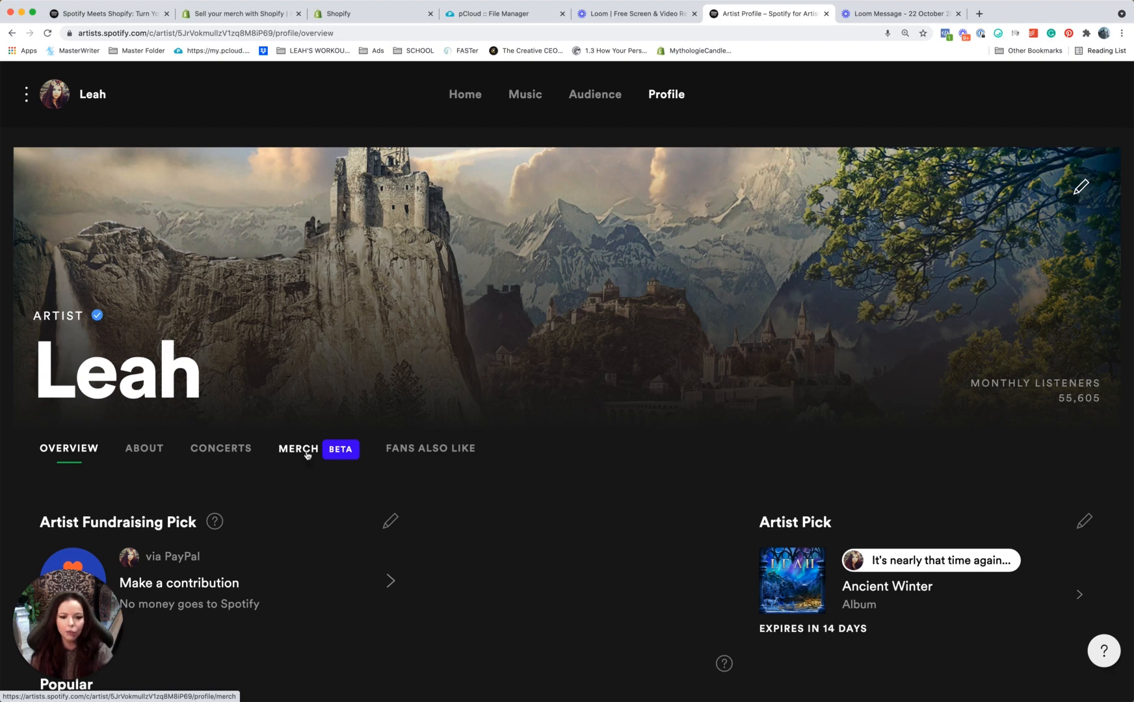
# Open the profile's MERCH tab and scroll to the Shopify connection prompt.
pyautogui.click(297, 451)
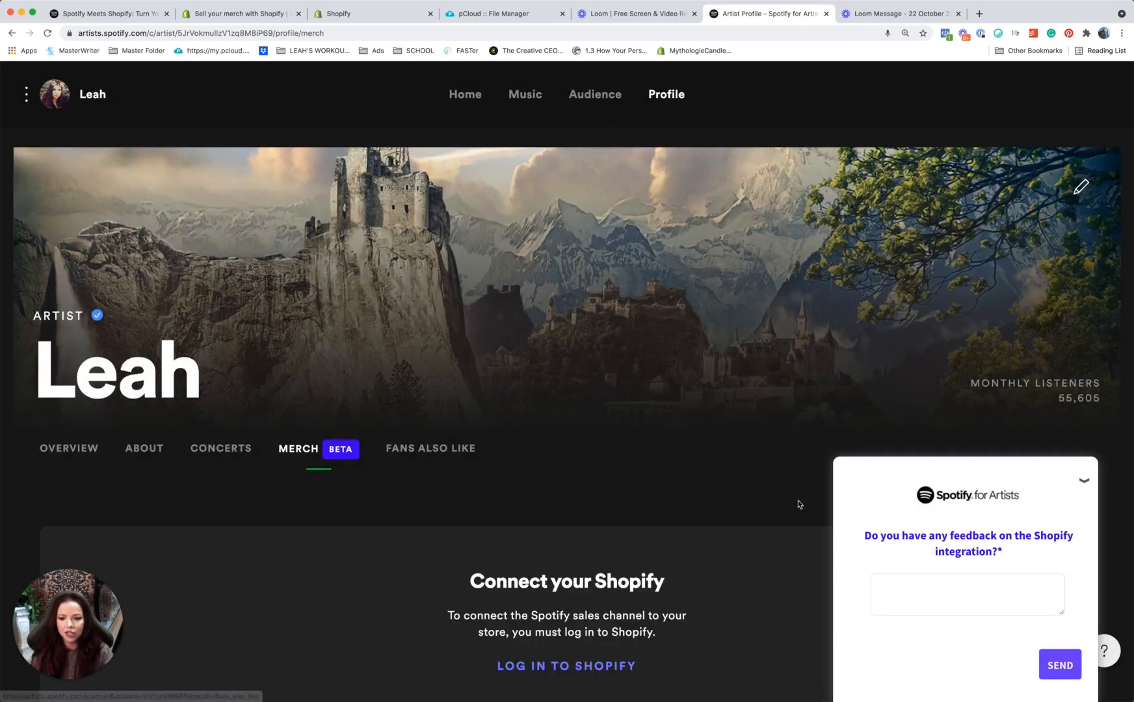
pyautogui.moveTo(1044, 497)
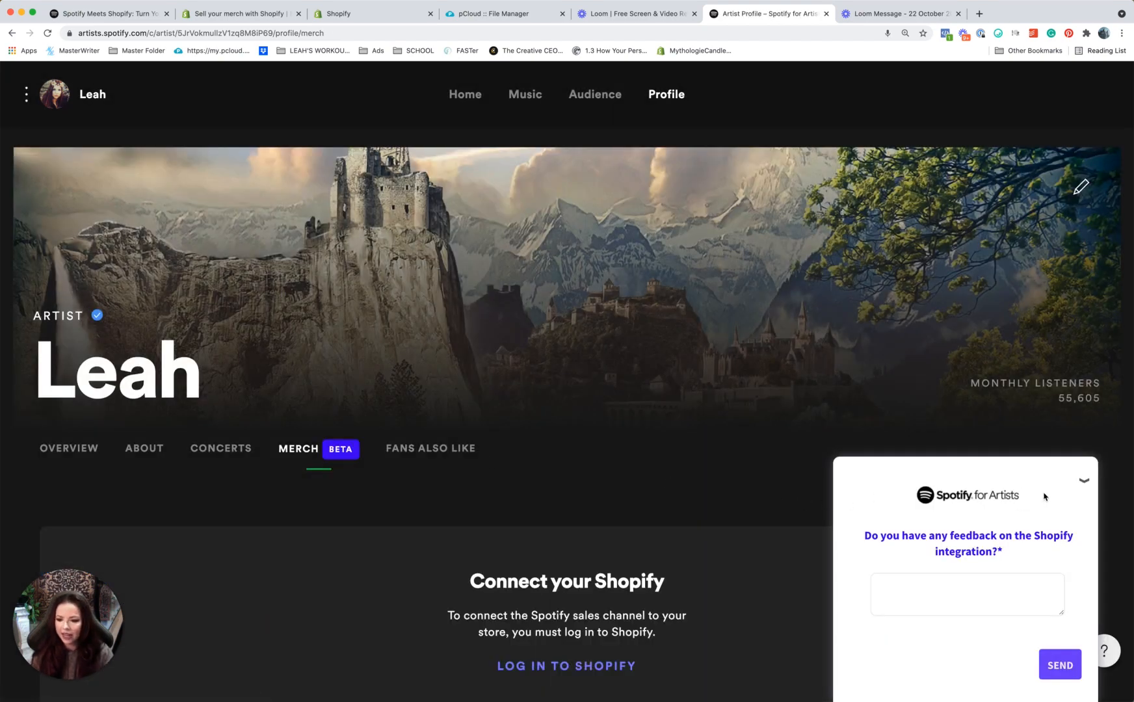
pyautogui.scroll(-3)
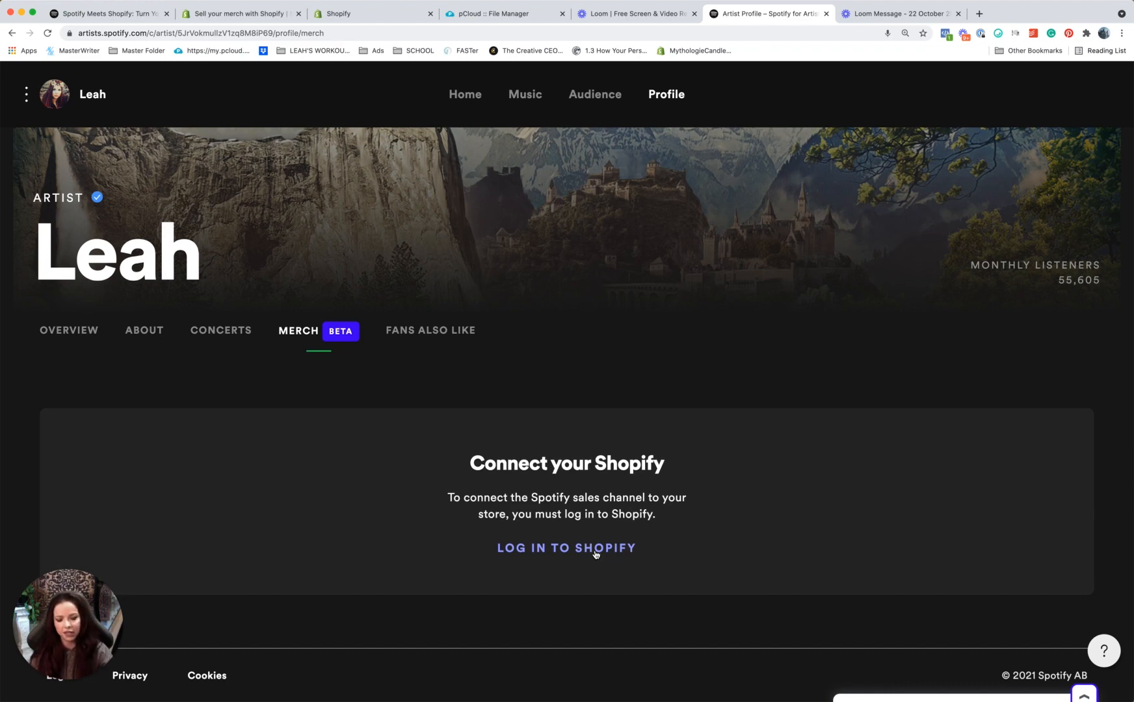
# Enter the store address leahthemusic.myshopify.com to connect Shopify.
pyautogui.click(566, 548)
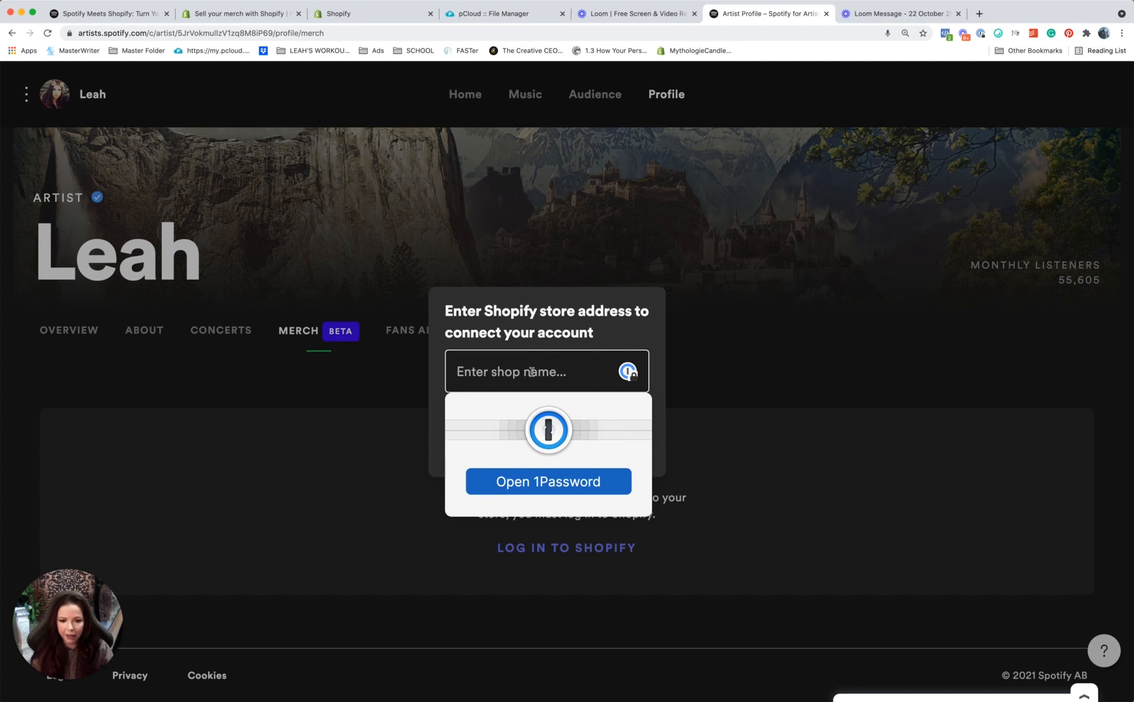
pyautogui.write('leahthem')
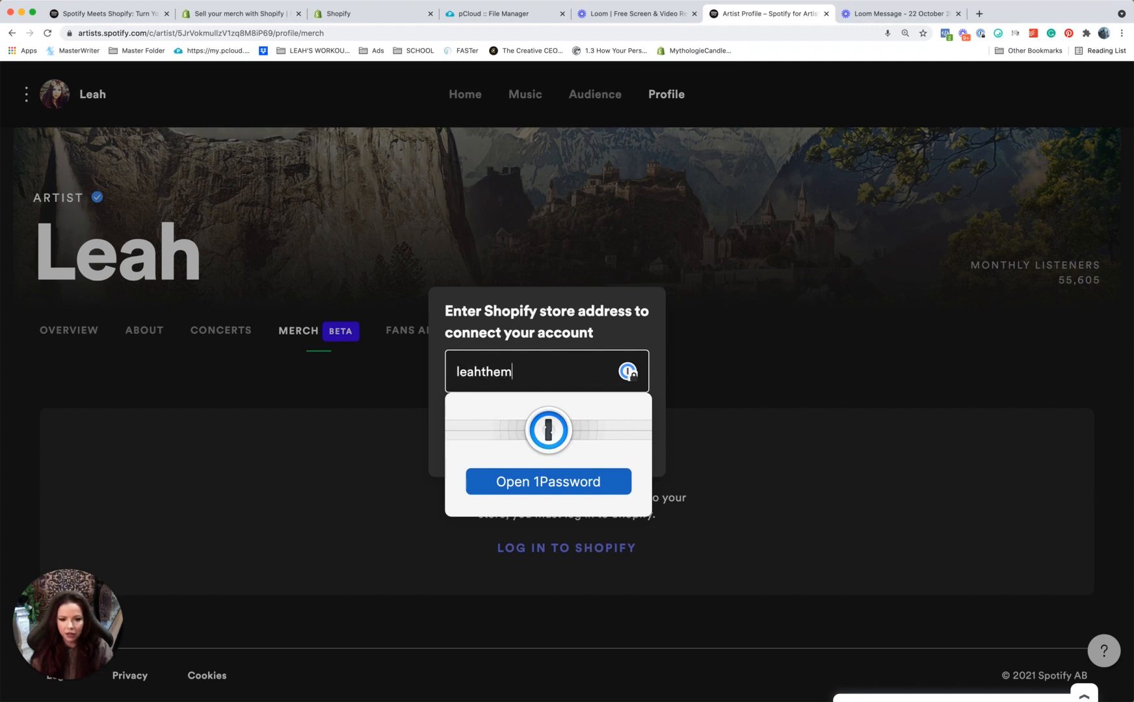
pyautogui.write('usic.my')
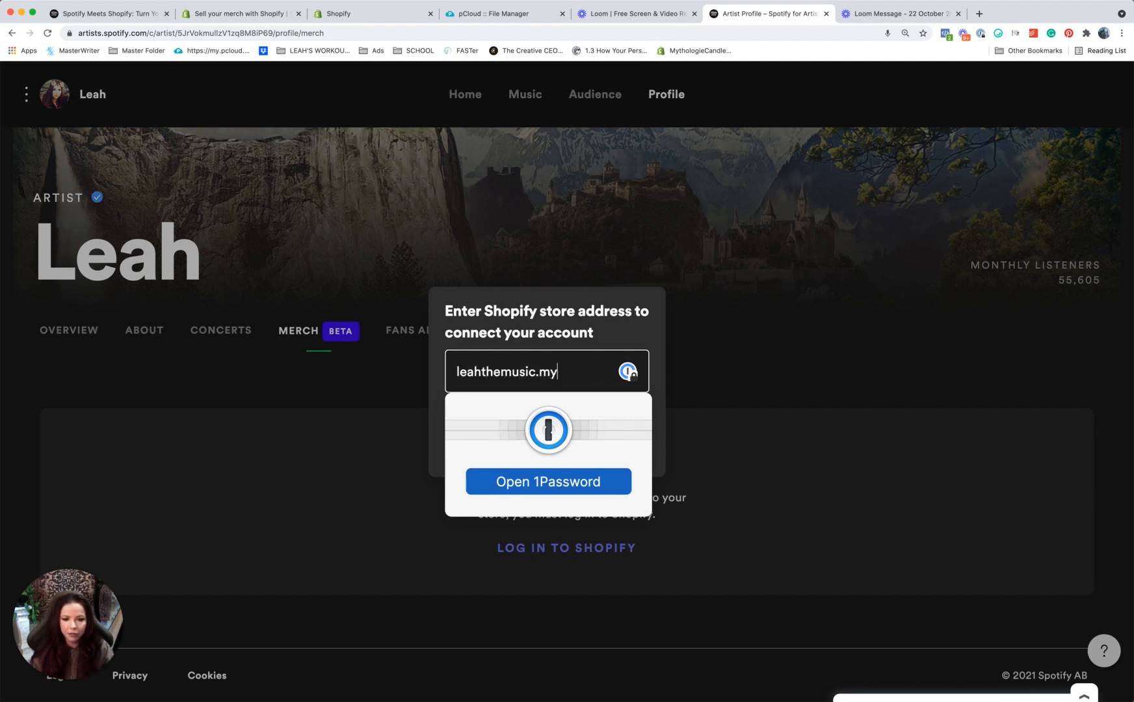
pyautogui.write('shopify.com')
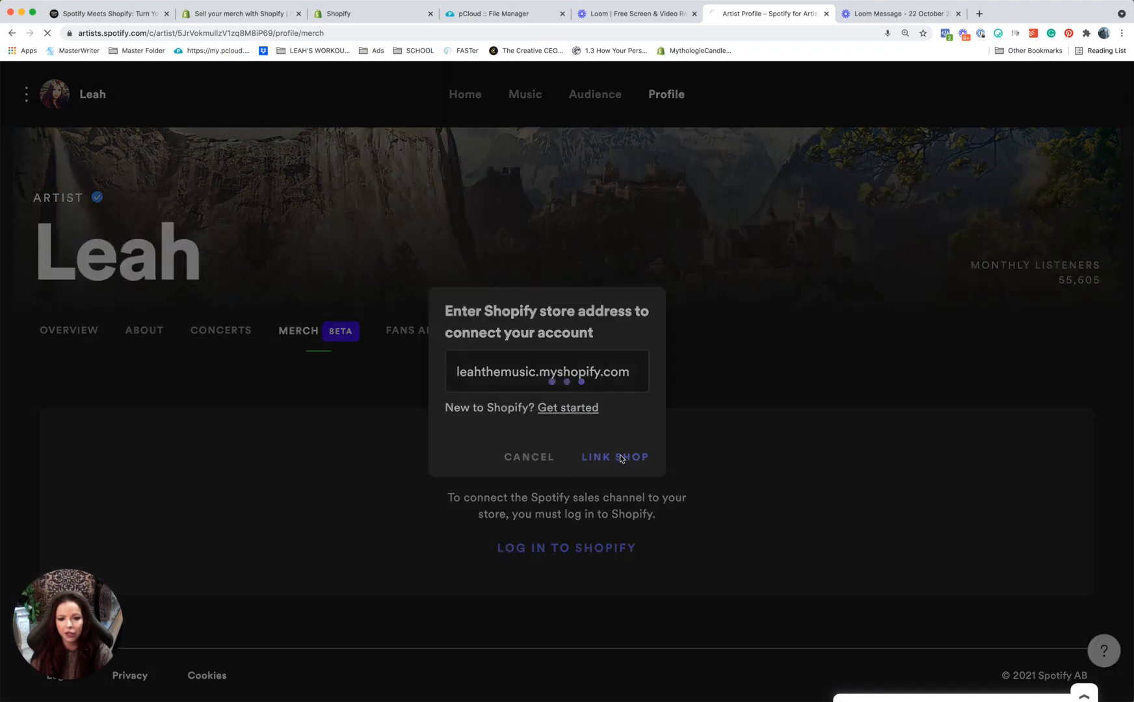
# Link the shop, accept Spotify's merch terms, and connect and confirm the artist account.
pyautogui.click(614, 456)
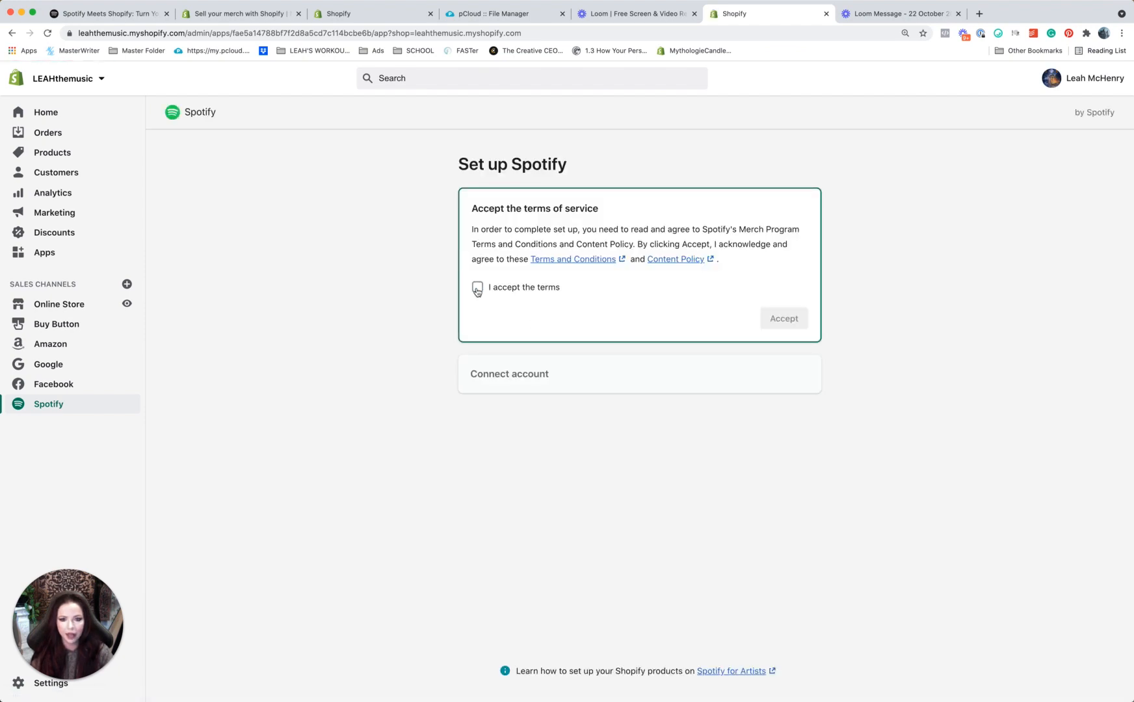
pyautogui.click(783, 317)
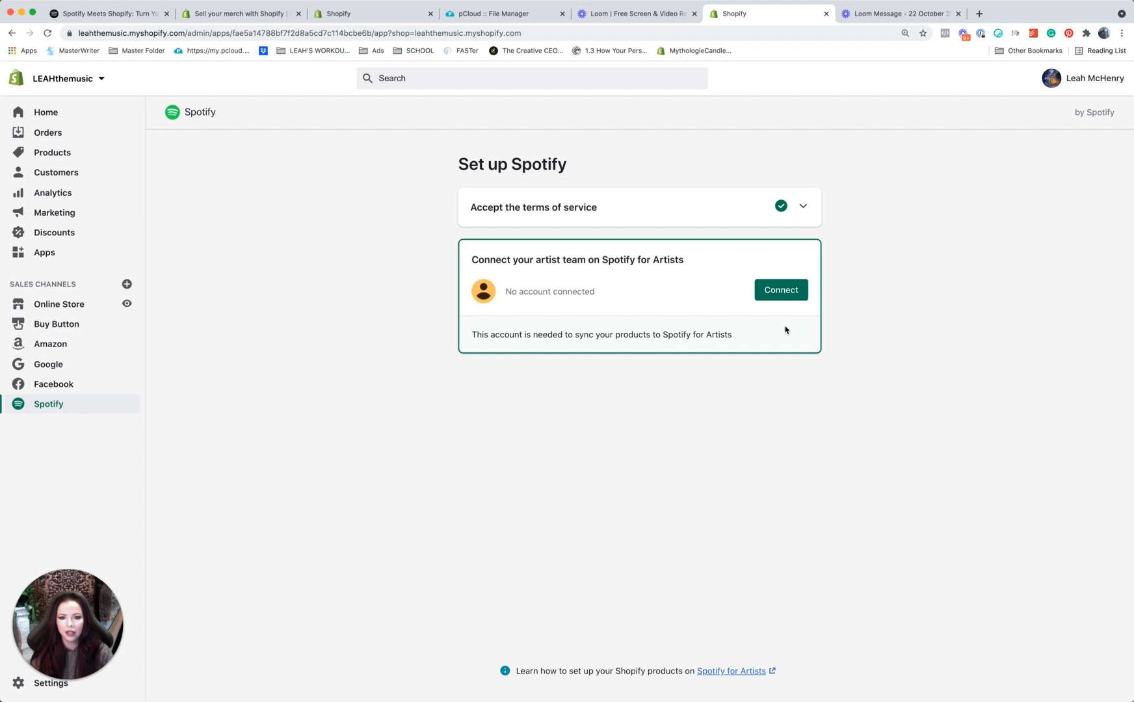
pyautogui.click(780, 290)
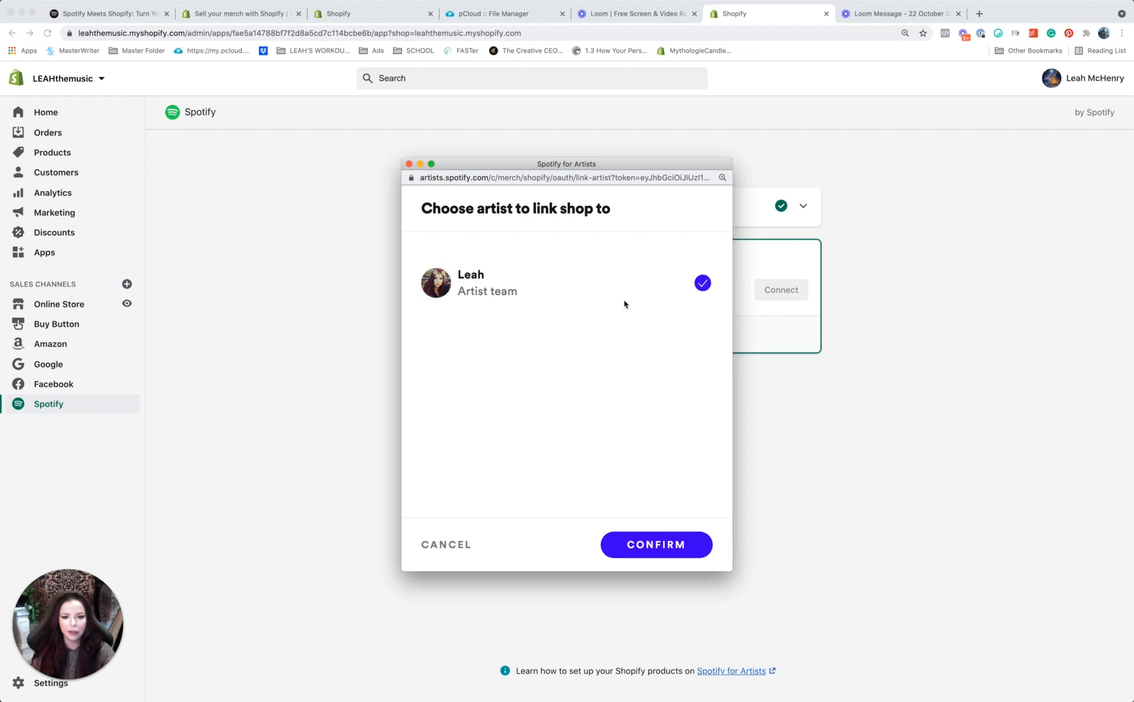
pyautogui.click(655, 545)
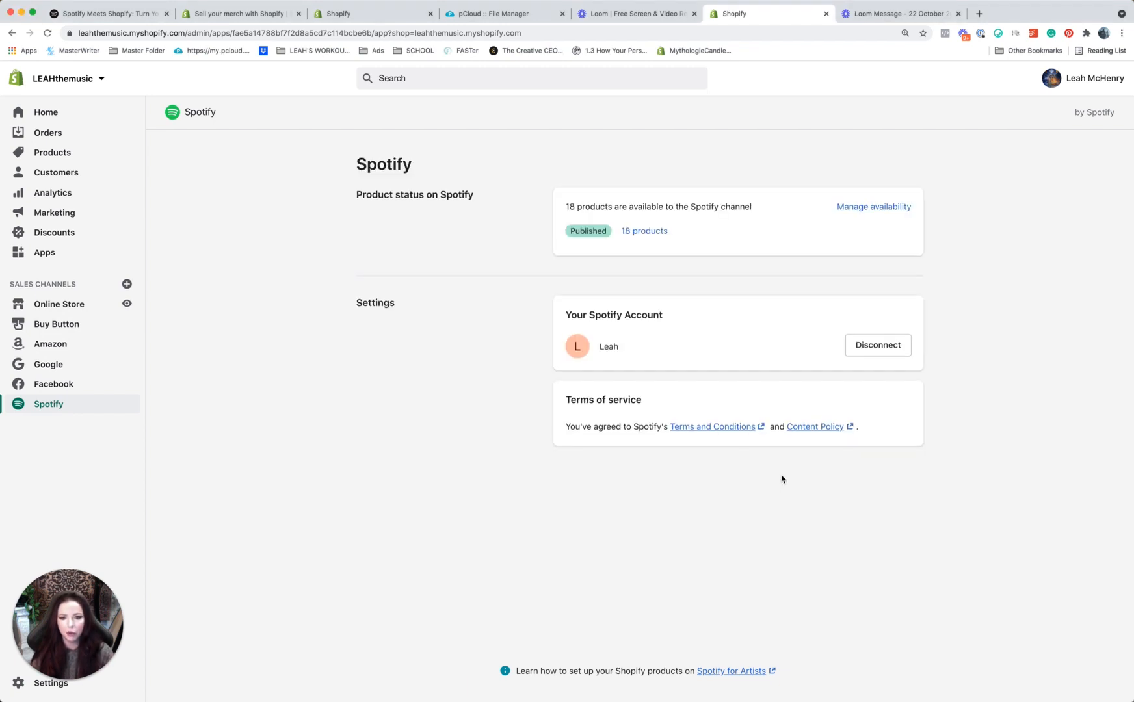
pyautogui.moveTo(59, 304)
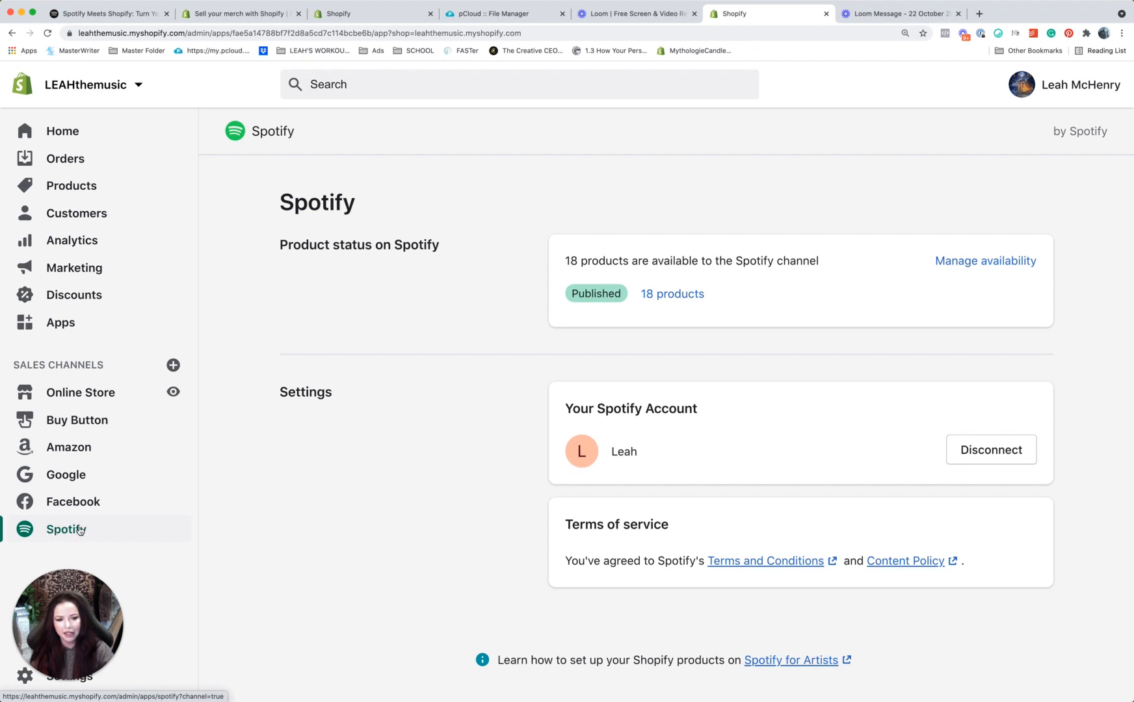
pyautogui.moveTo(116, 524)
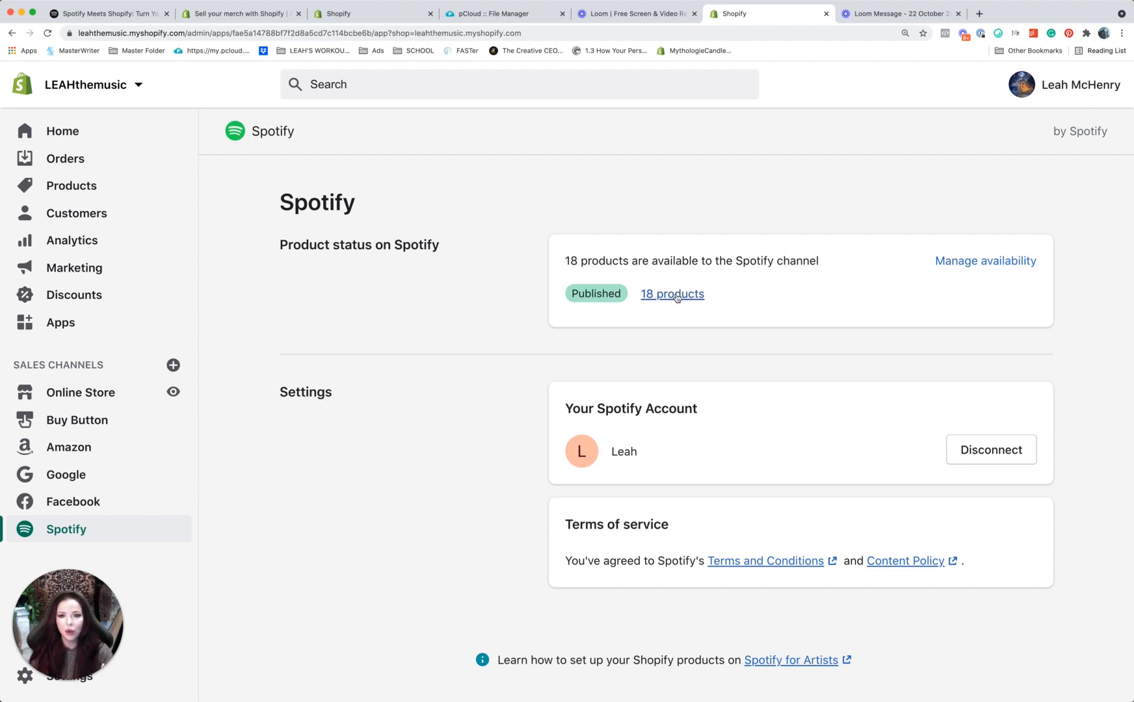
pyautogui.moveTo(678, 150)
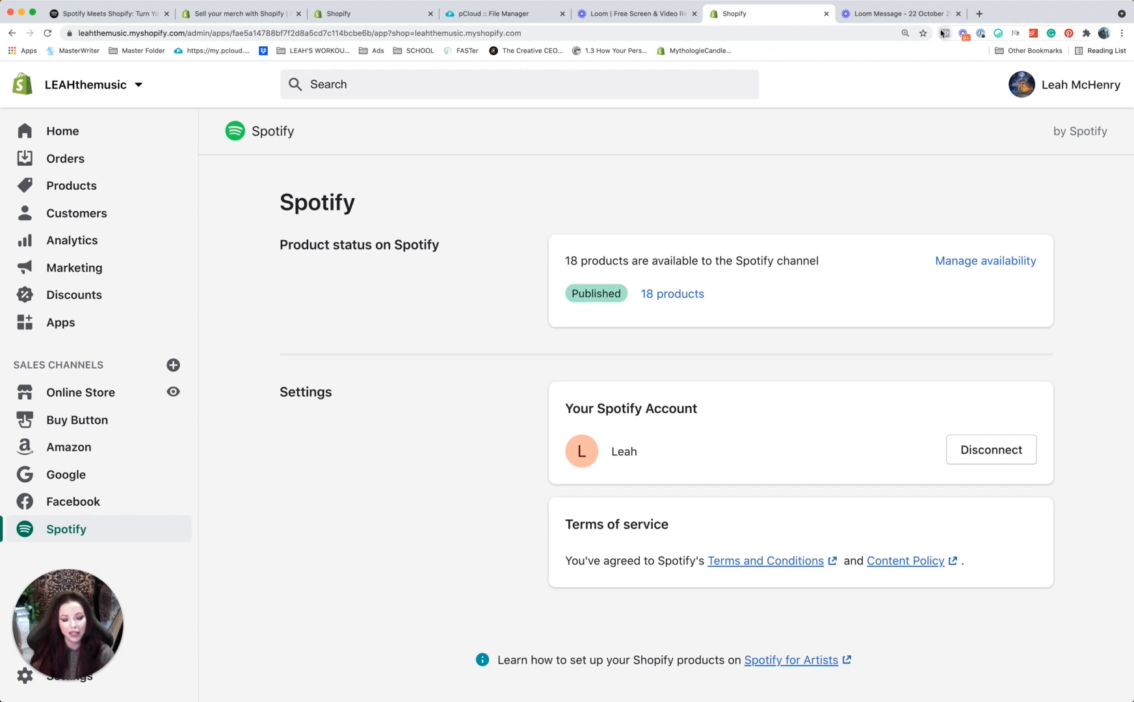
pyautogui.moveTo(943, 34)
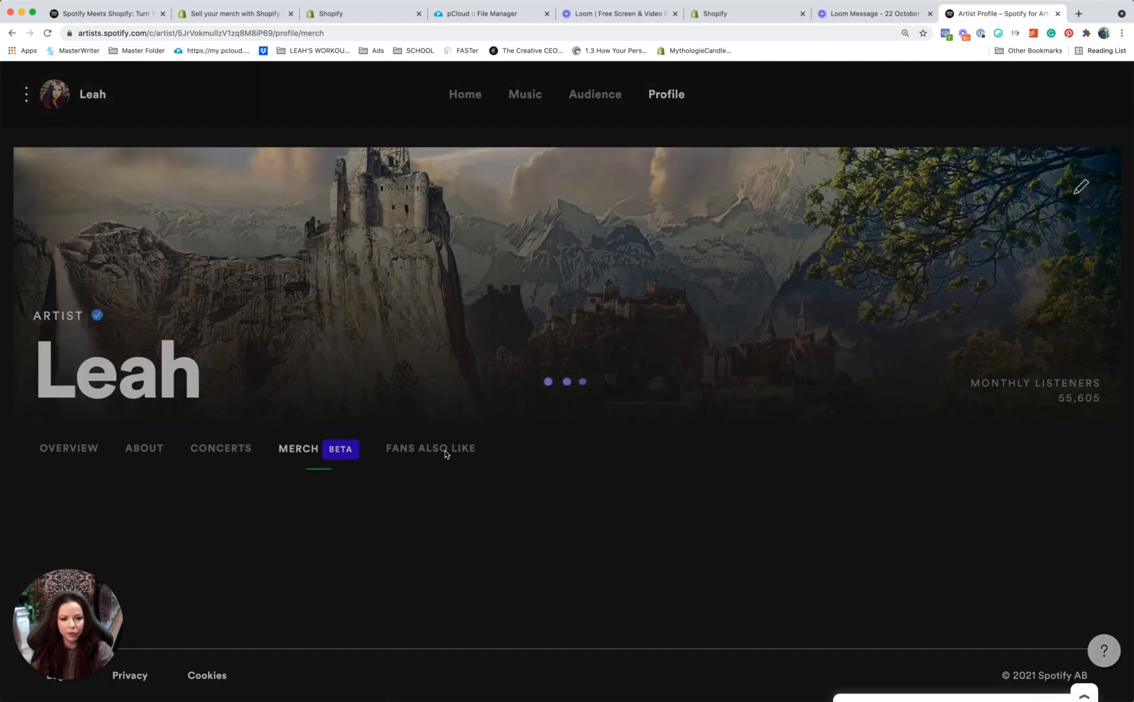
# Page through the Shopify products, adding Black LP, CD - Jewel and The Quest 2LP.
pyautogui.scroll(-3)
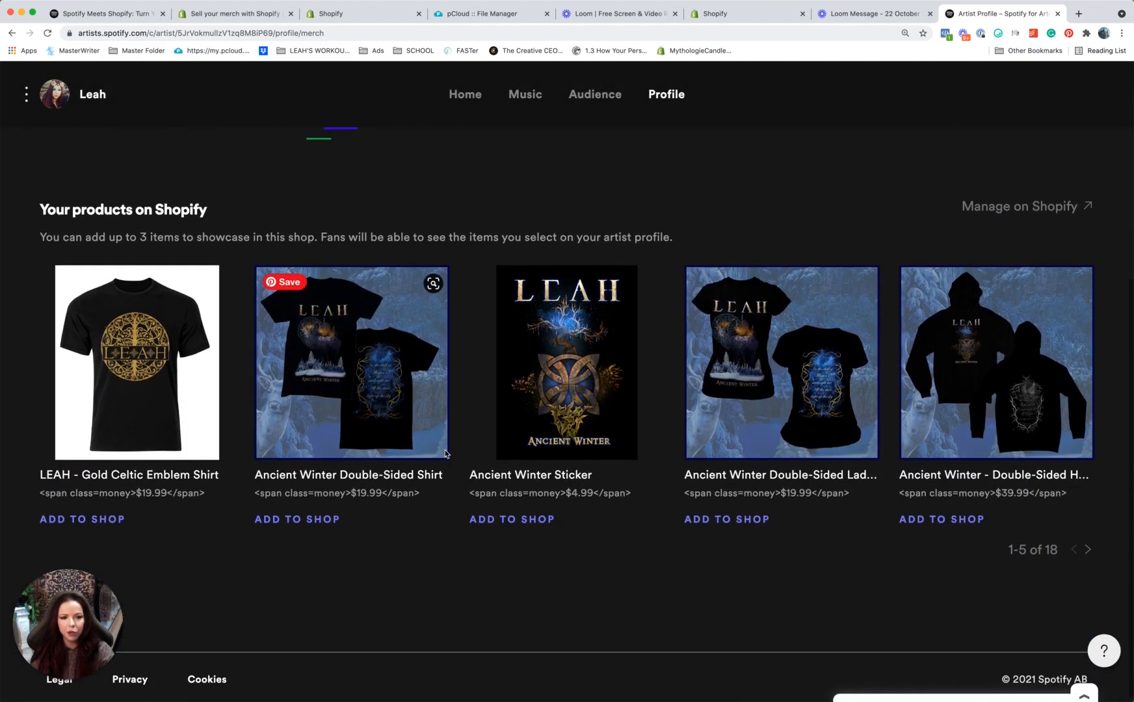
pyautogui.moveTo(172, 231)
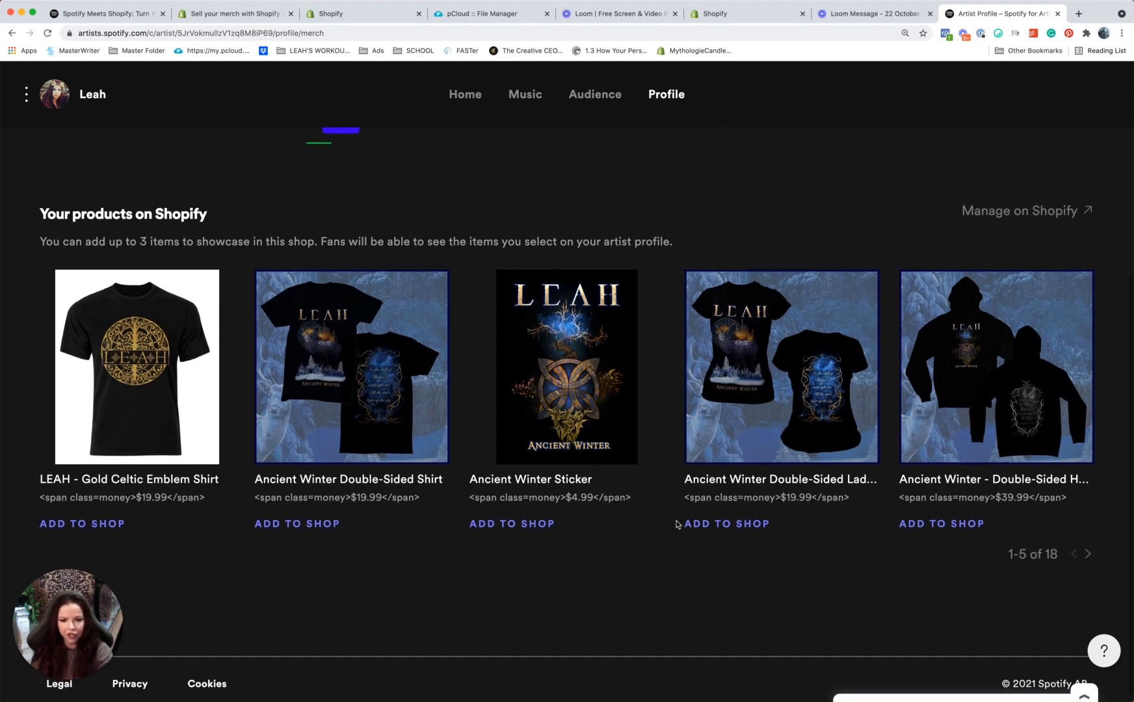
pyautogui.scroll(-3)
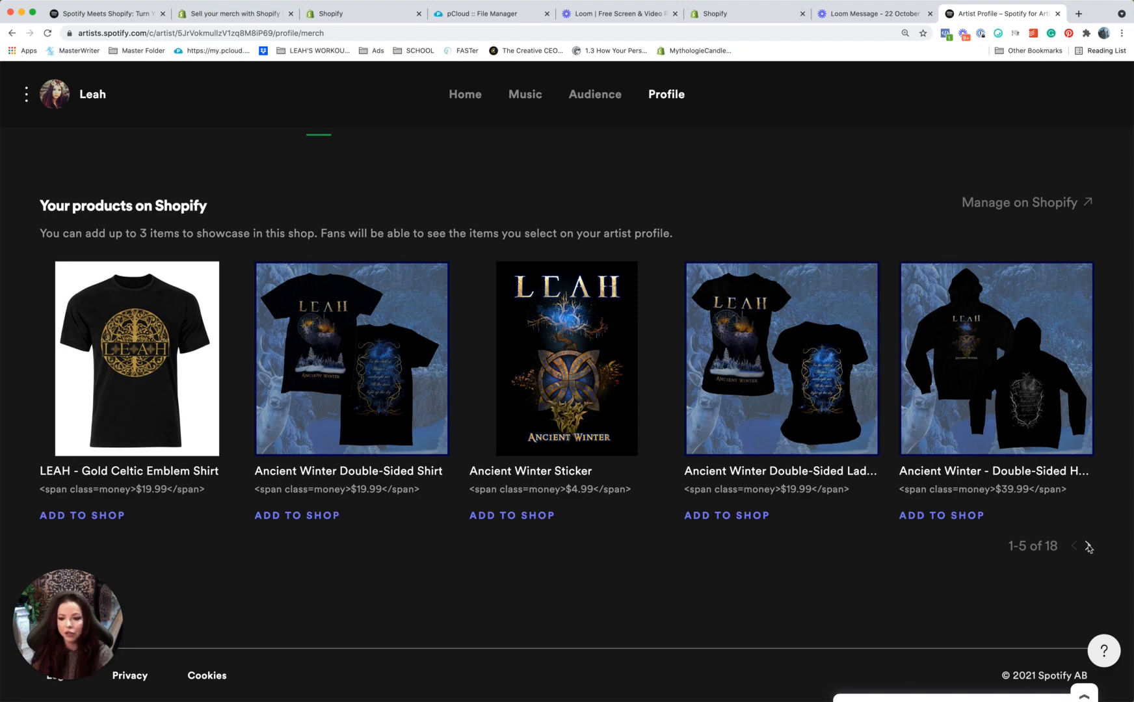
pyautogui.click(1089, 547)
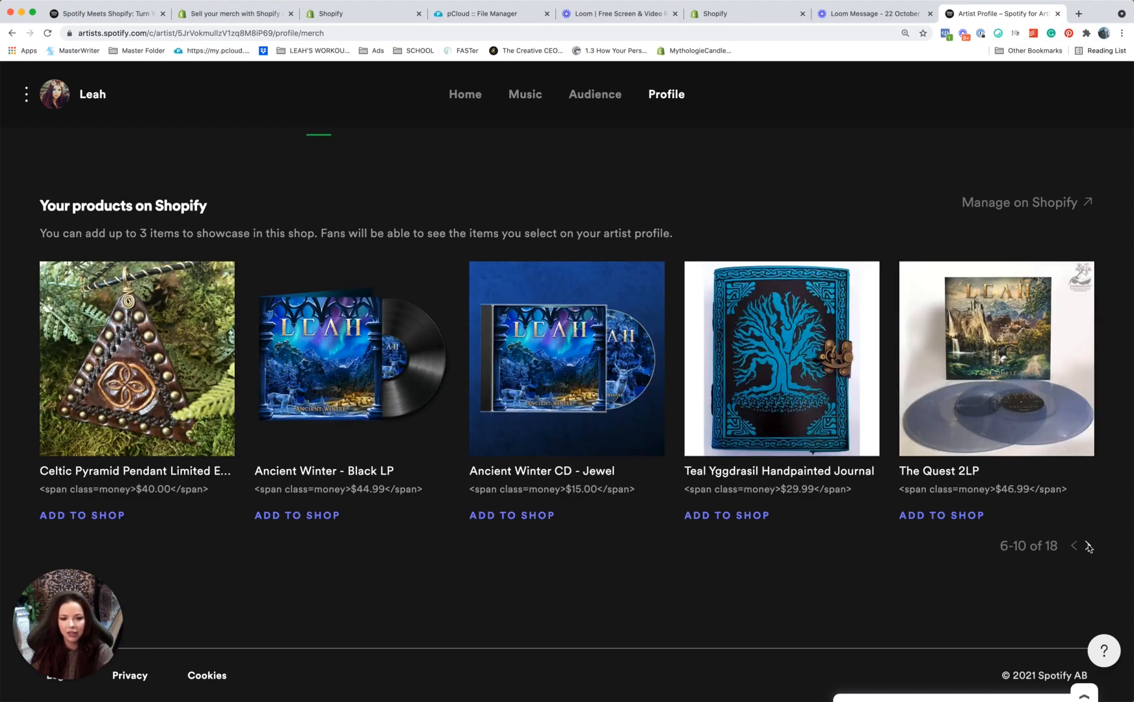
pyautogui.moveTo(314, 520)
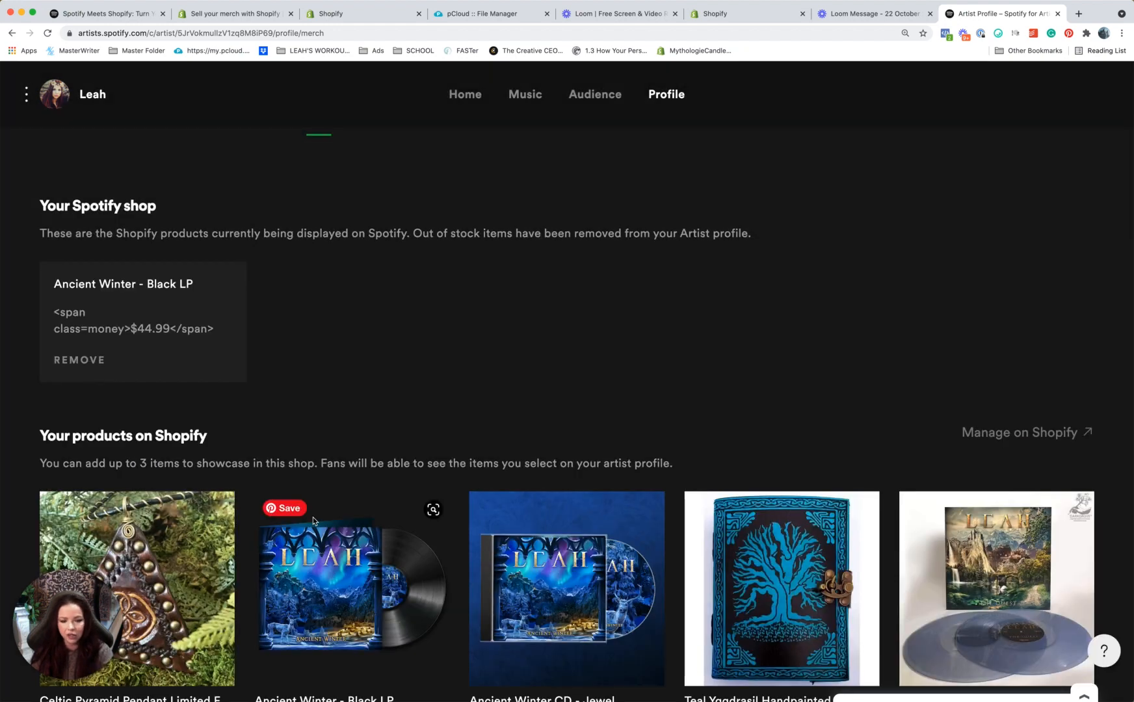
pyautogui.scroll(-3)
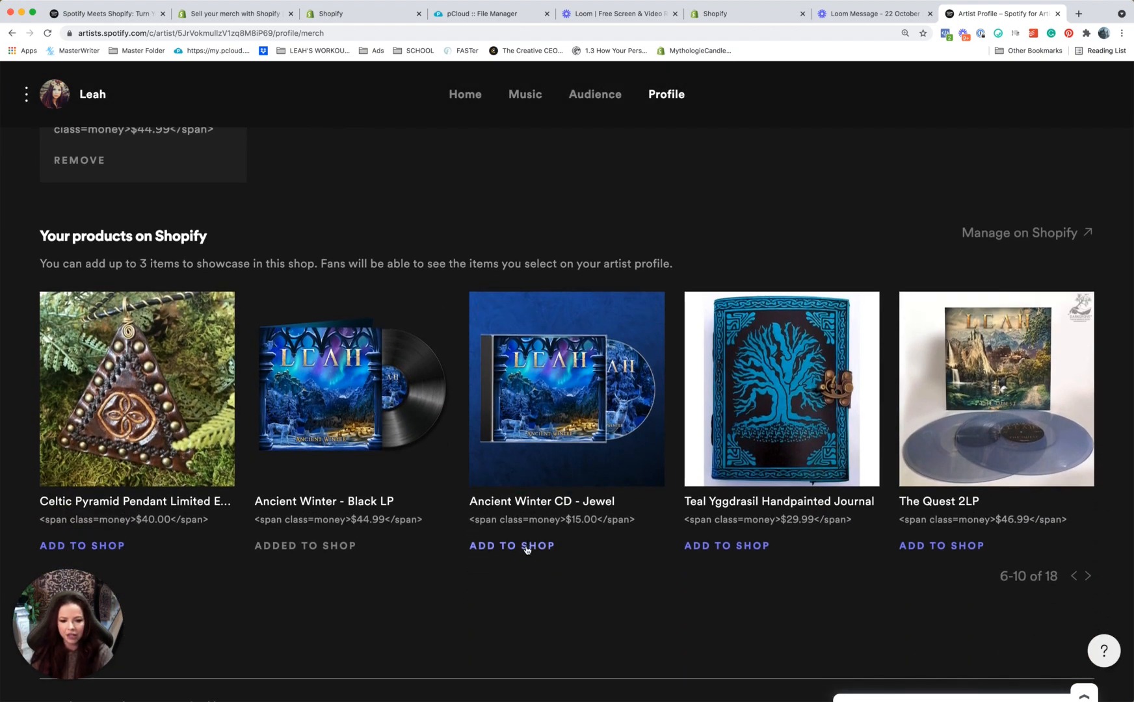
pyautogui.click(511, 545)
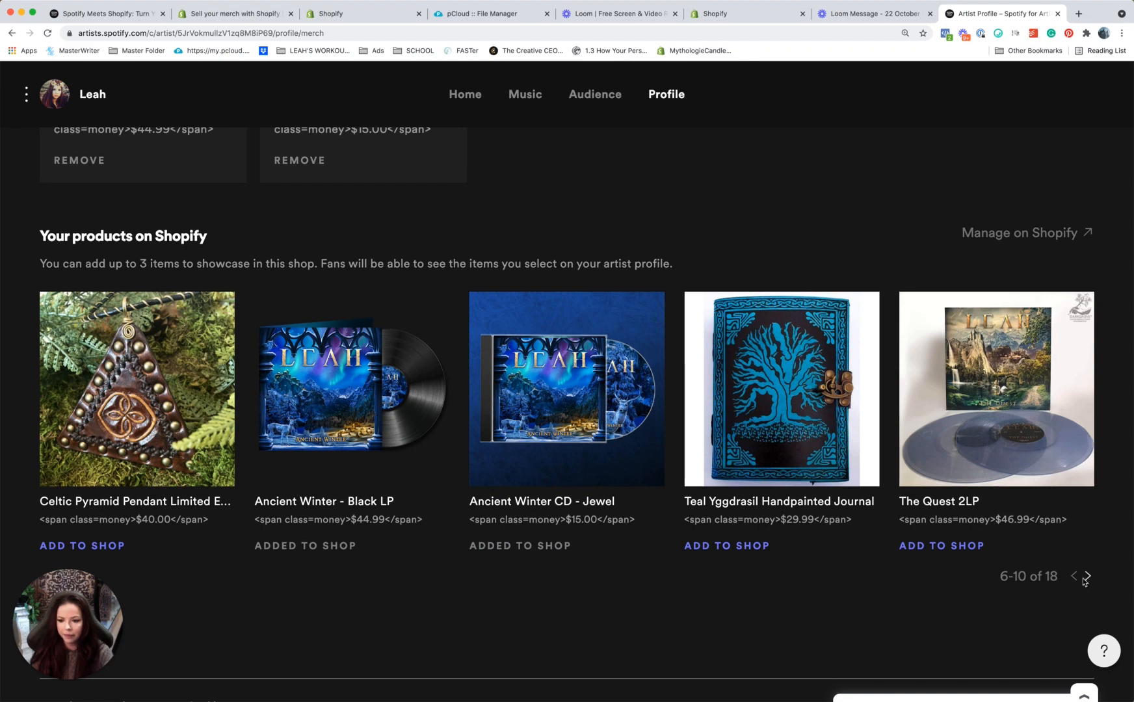
pyautogui.click(1084, 576)
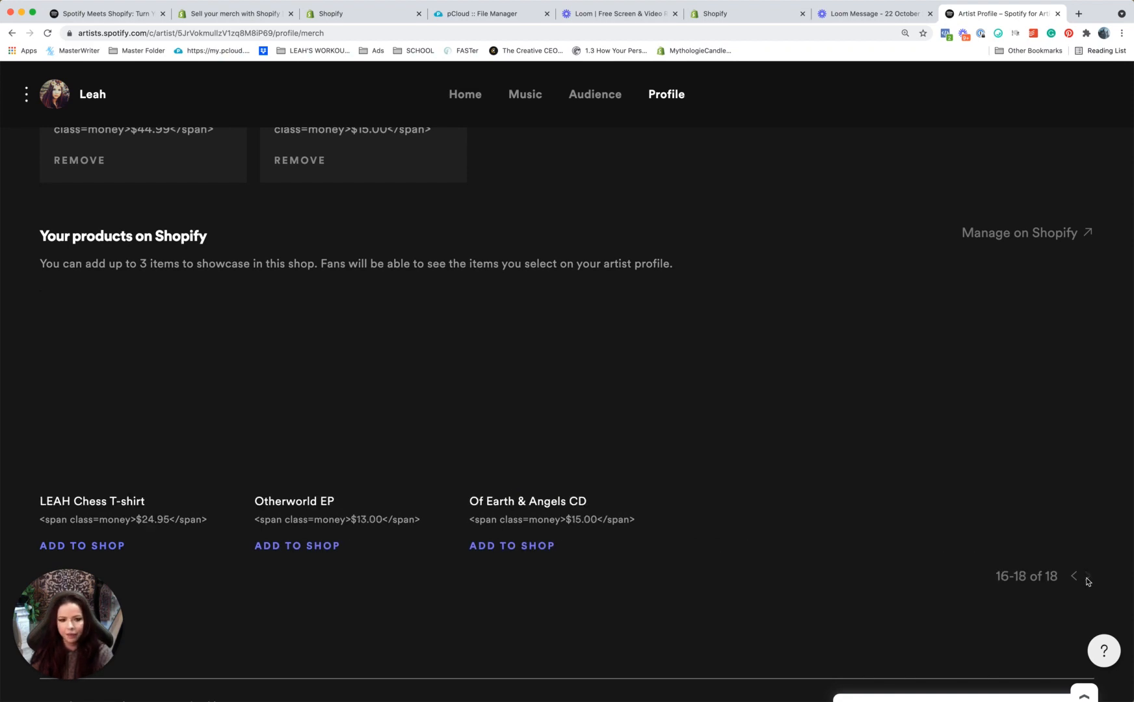
pyautogui.click(1075, 575)
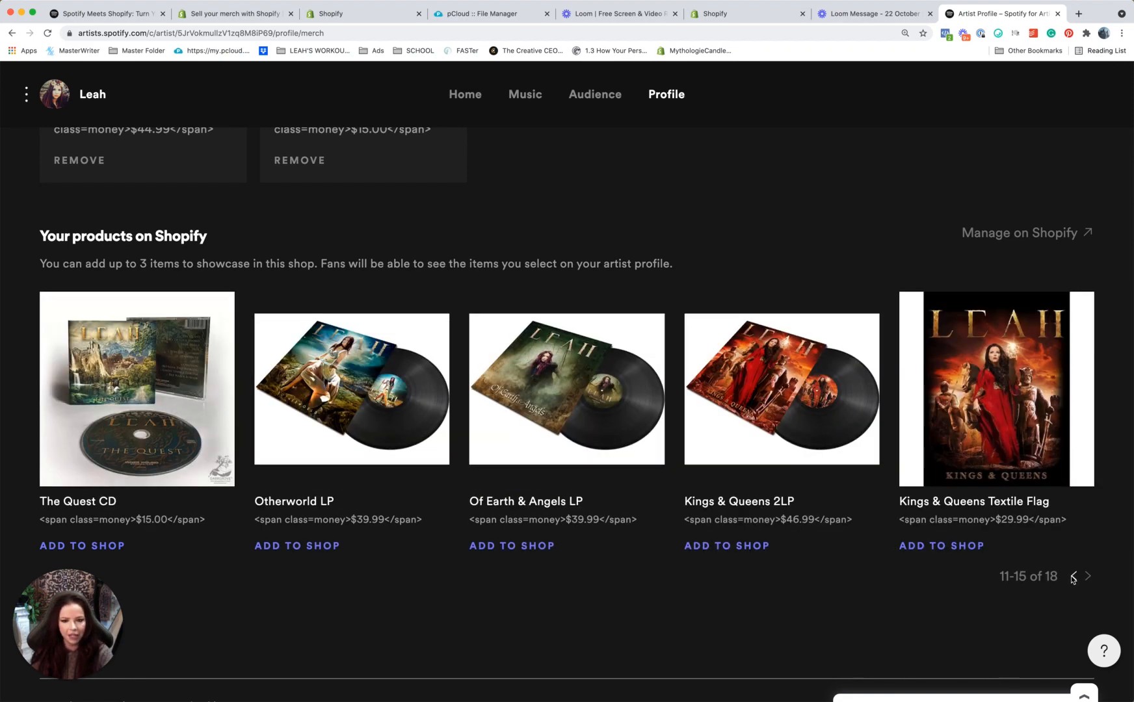
pyautogui.click(1072, 576)
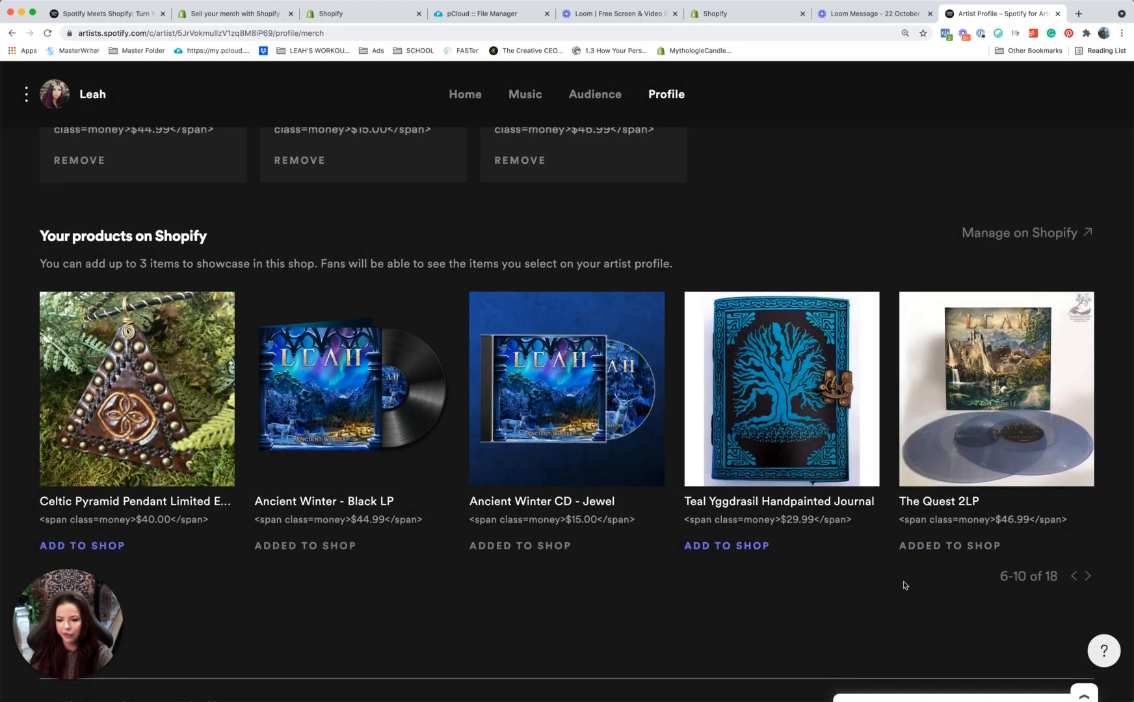
pyautogui.scroll(-3)
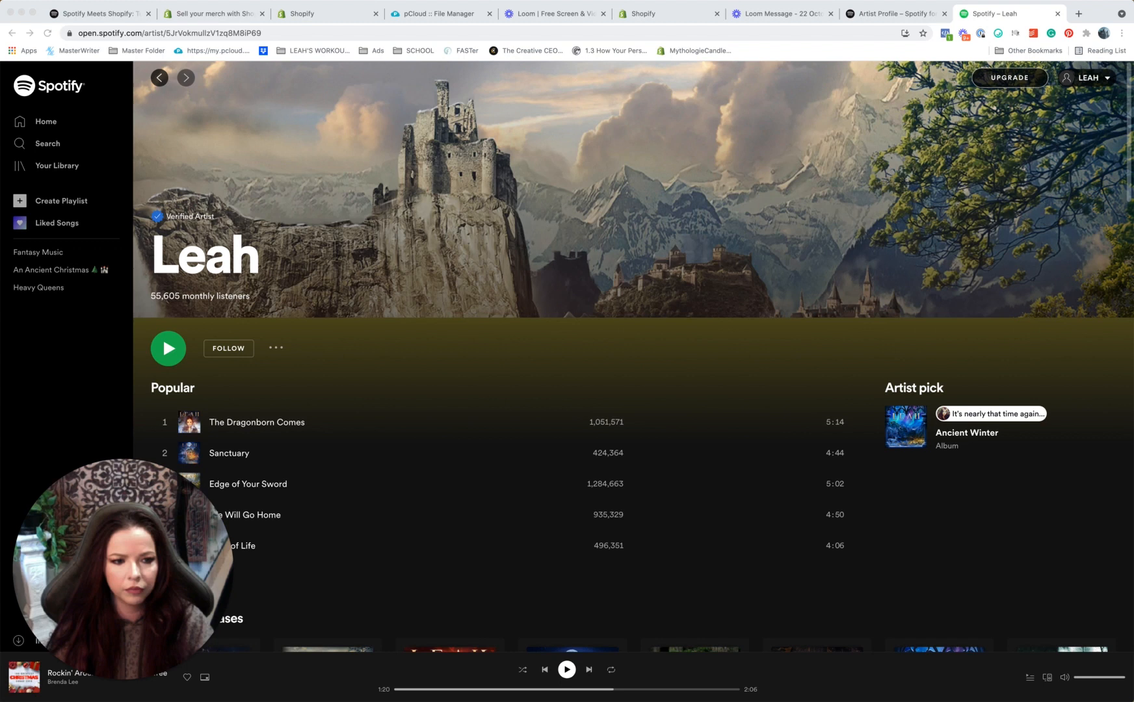
pyautogui.moveTo(479, 287)
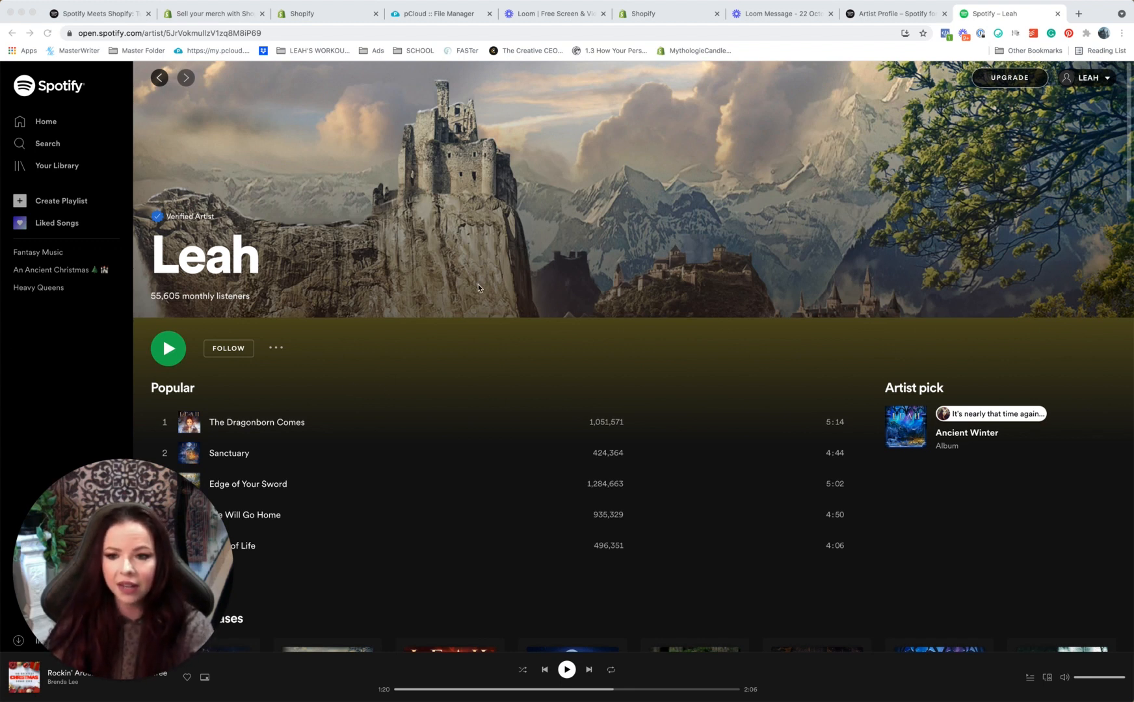
# Scroll the public artist page down to the Offers section beside About.
pyautogui.scroll(-3)
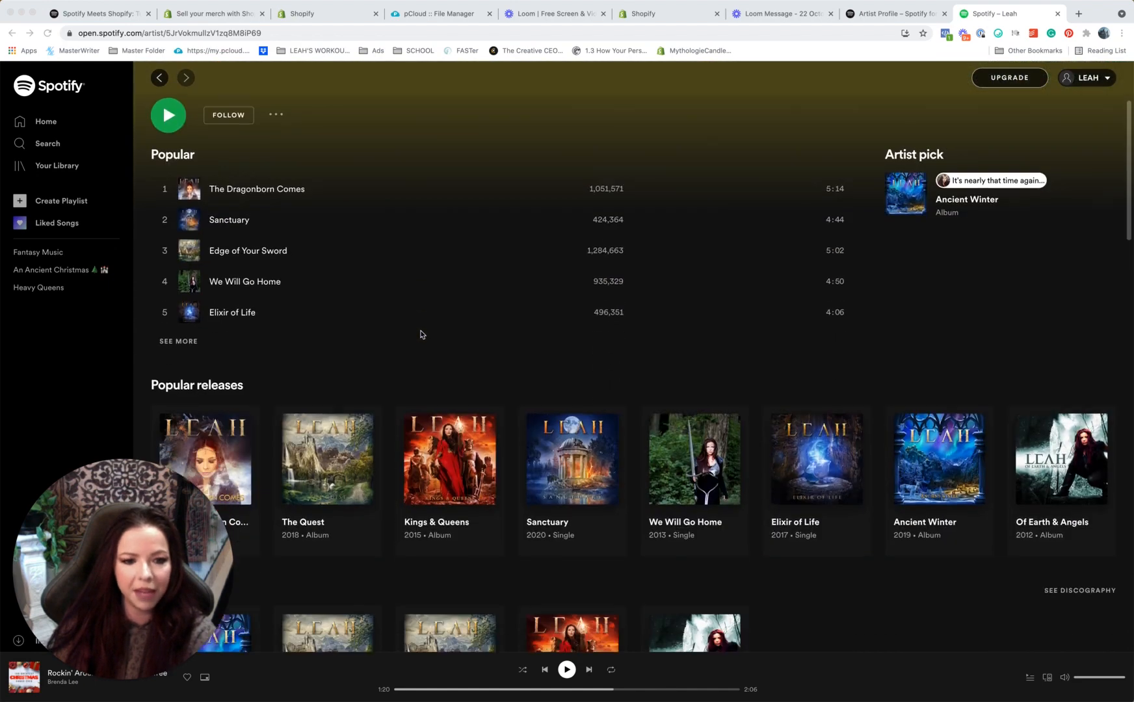
pyautogui.scroll(-3)
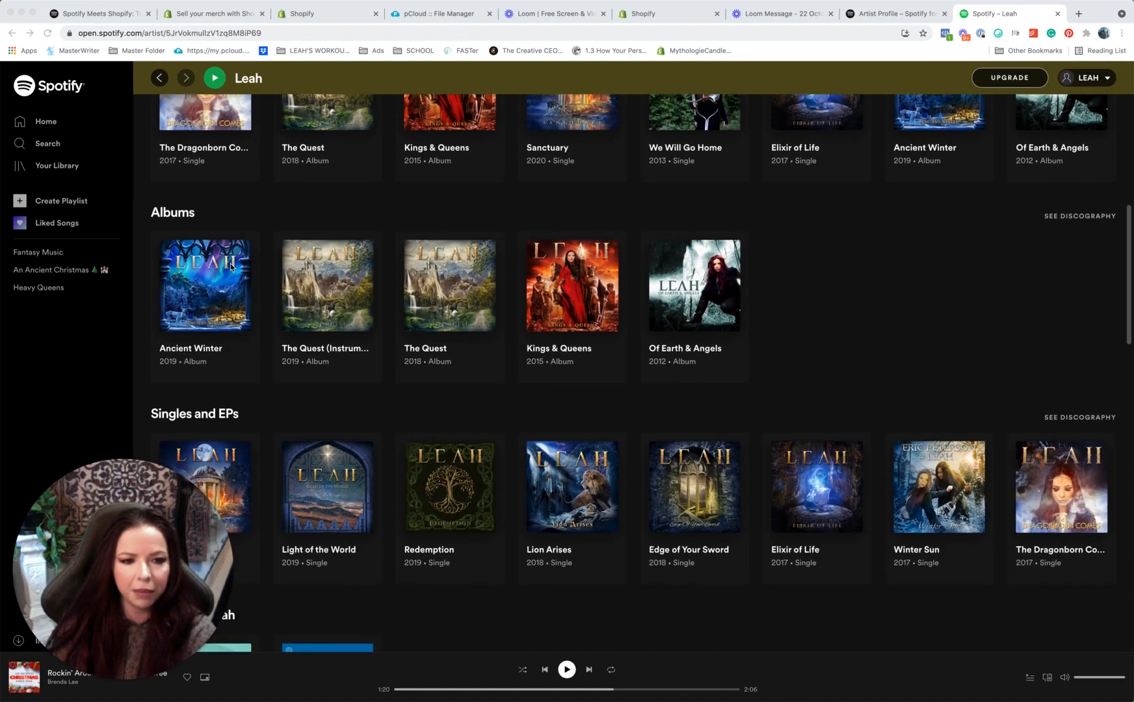
pyautogui.scroll(-3)
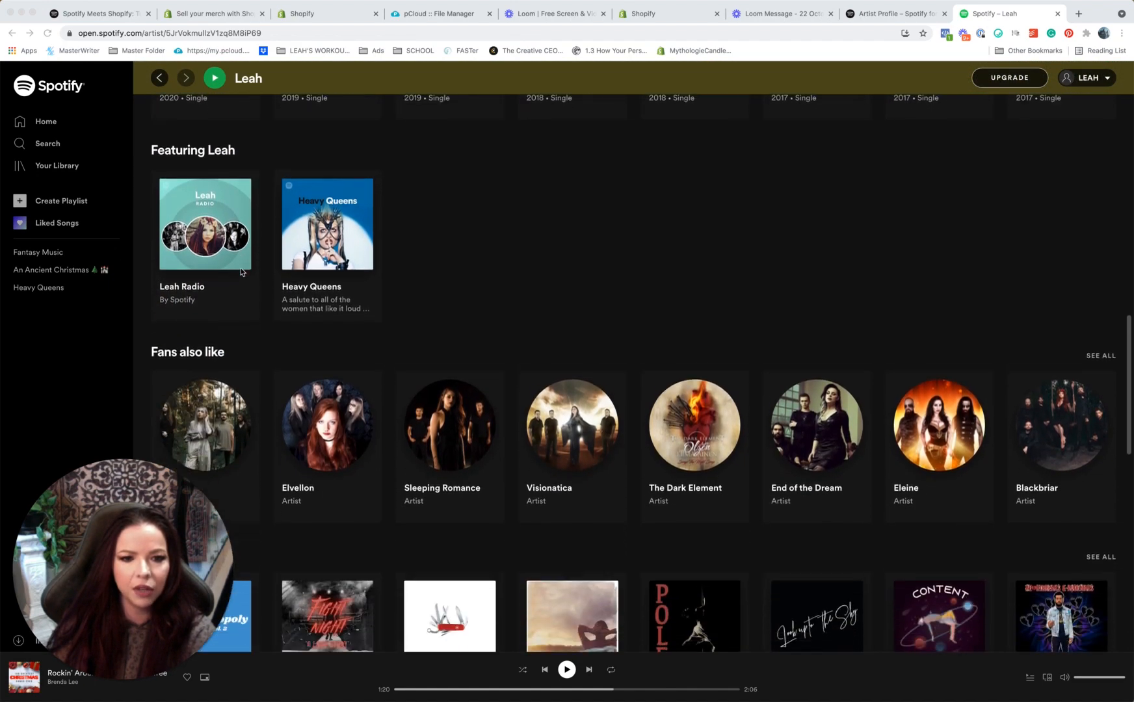
pyautogui.scroll(-3)
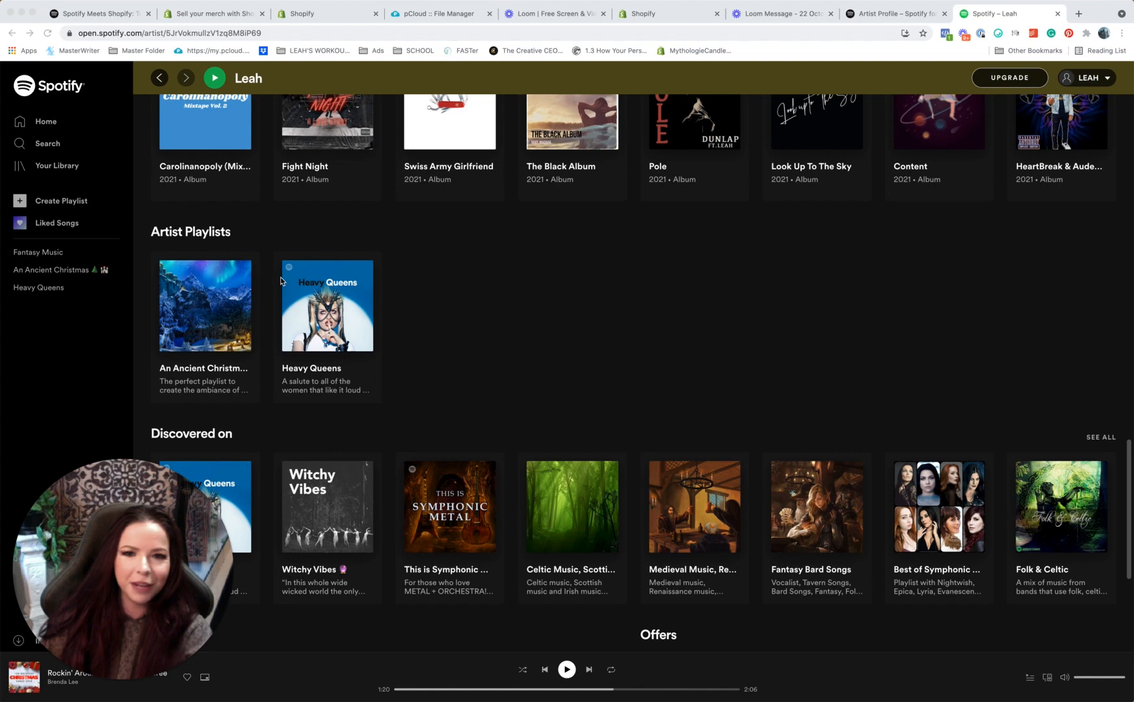
pyautogui.scroll(-3)
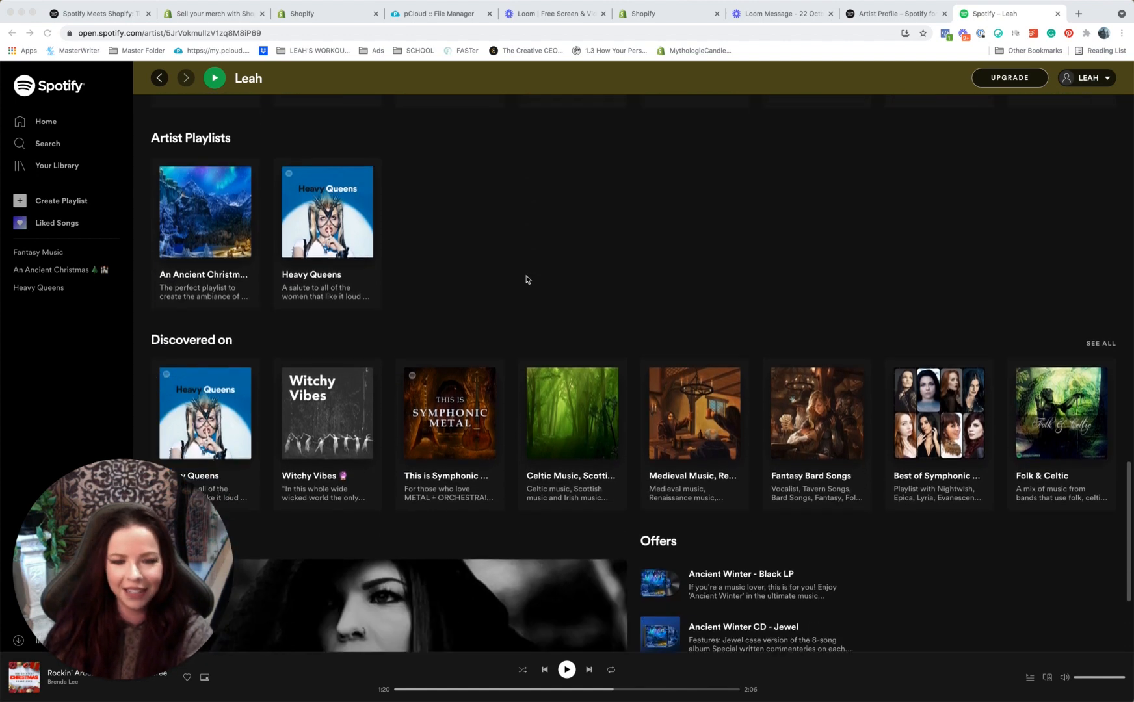
pyautogui.scroll(-3)
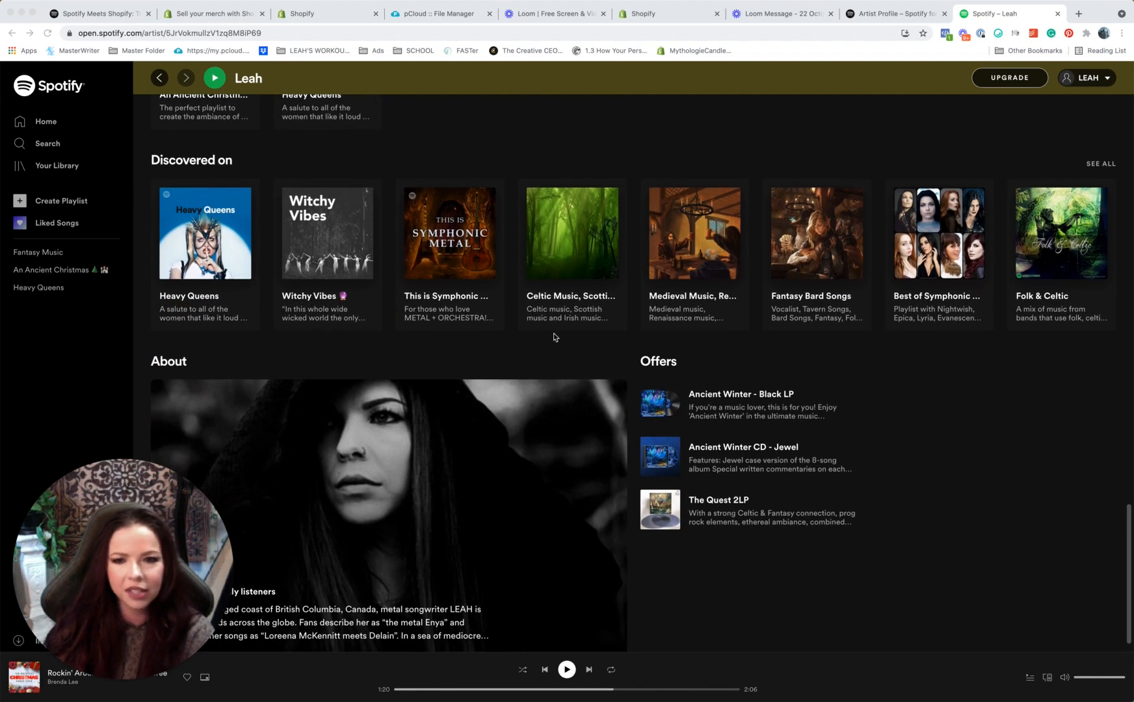
pyautogui.scroll(-3)
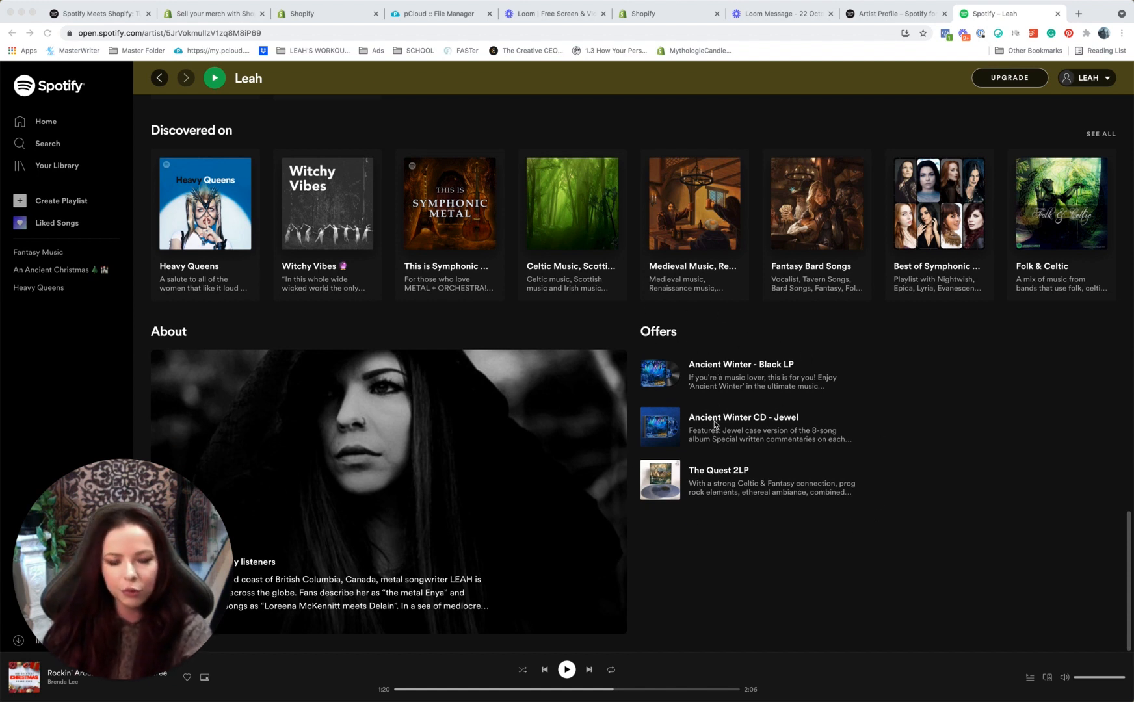
pyautogui.moveTo(754, 522)
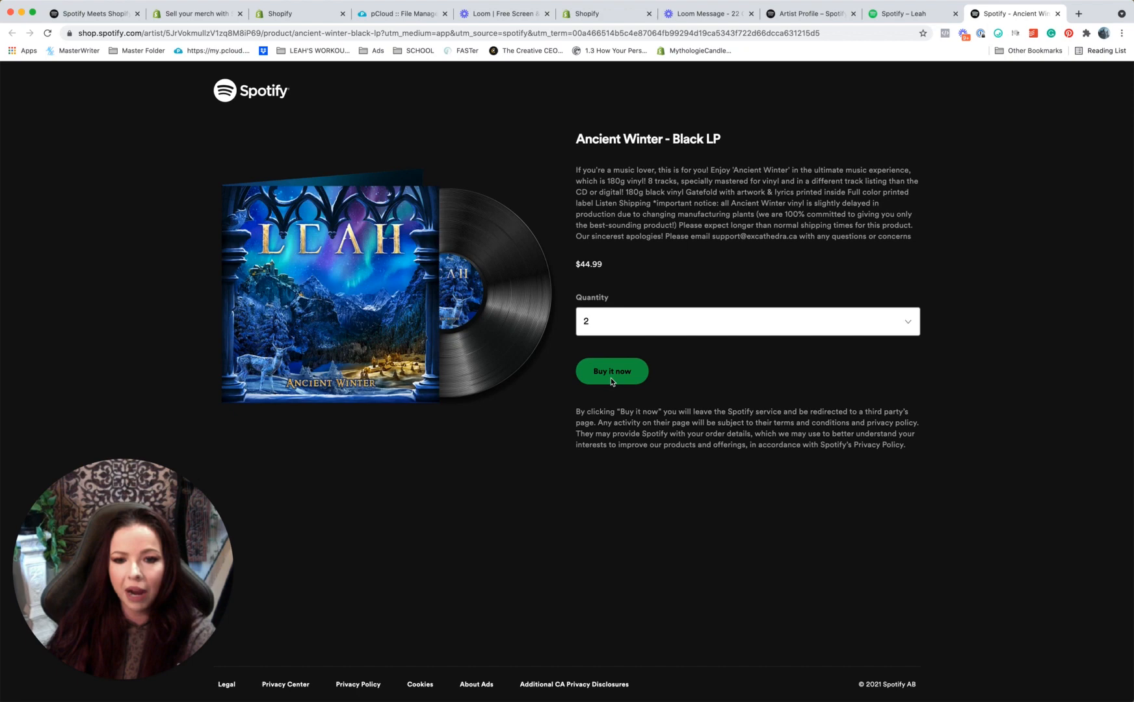
# Buy two Ancient Winter - Black LPs from the offer.
pyautogui.click(611, 371)
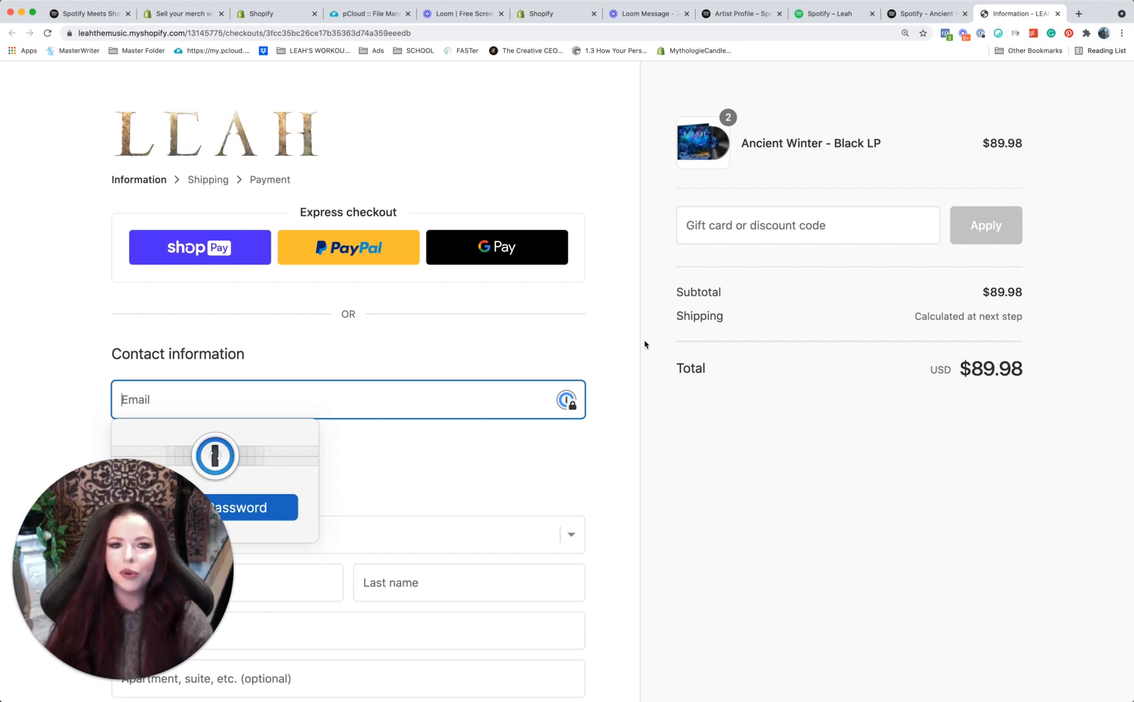
pyautogui.moveTo(418, 237)
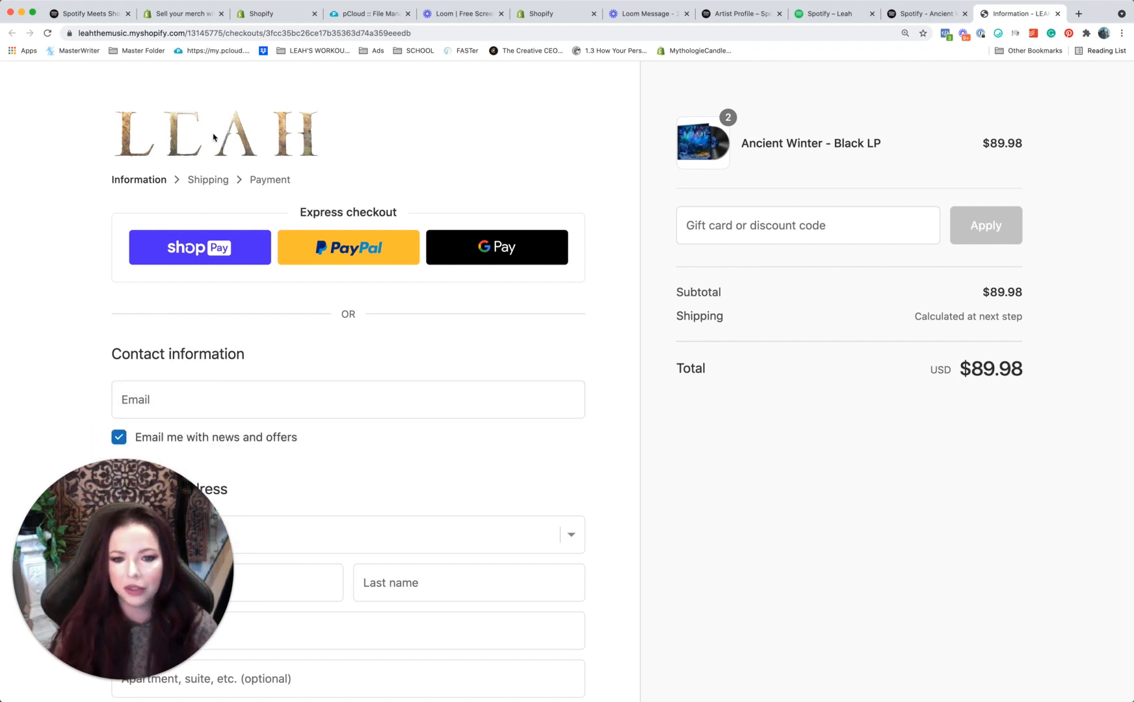
# Review the $89.98 checkout for two Black LPs, then go to The Official LEAH Shop tab.
pyautogui.scroll(-3)
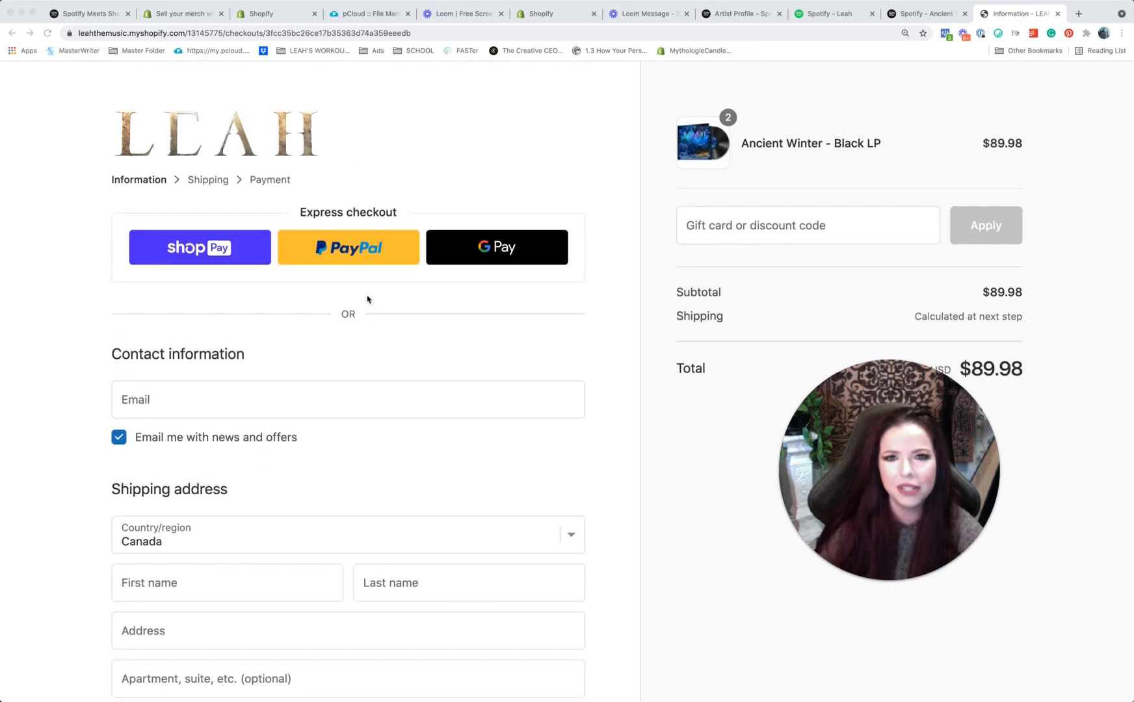
pyautogui.click(665, 13)
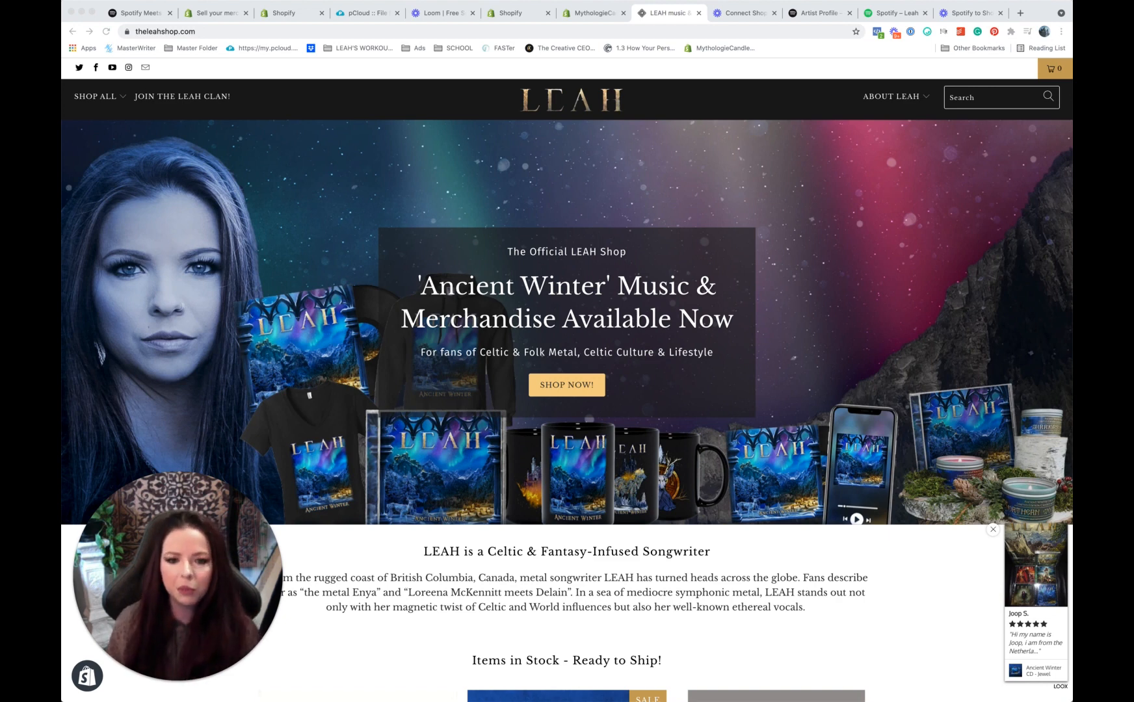
pyautogui.moveTo(844, 351)
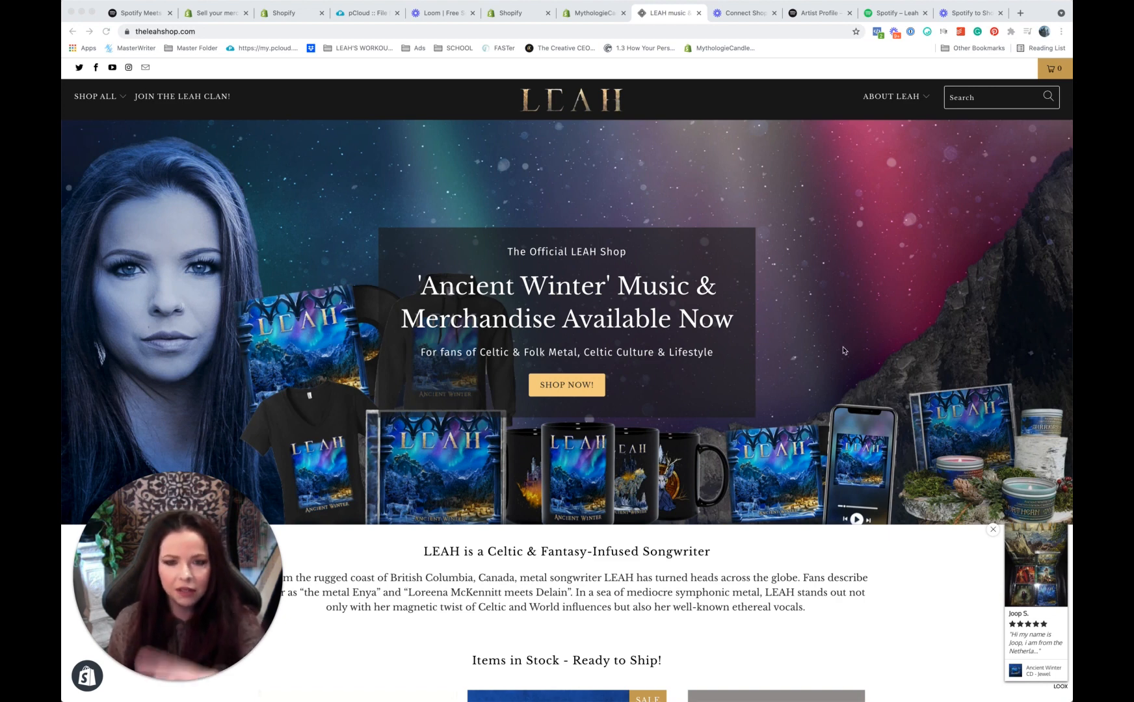
pyautogui.moveTo(1057, 405)
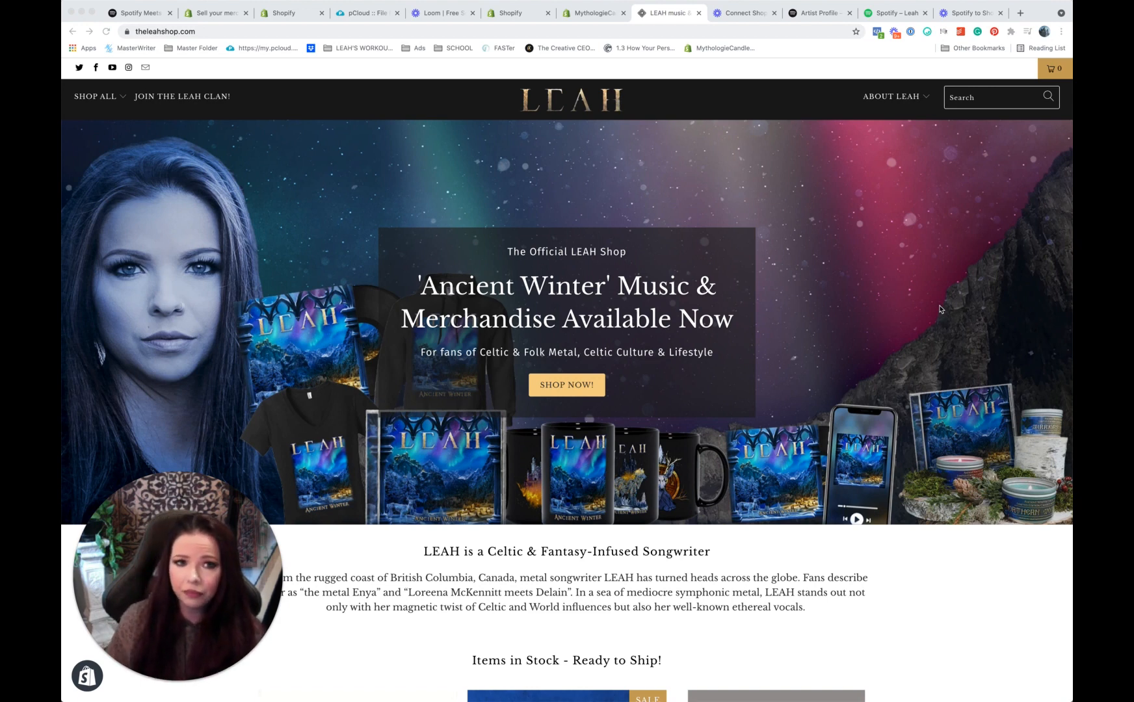
pyautogui.moveTo(832, 235)
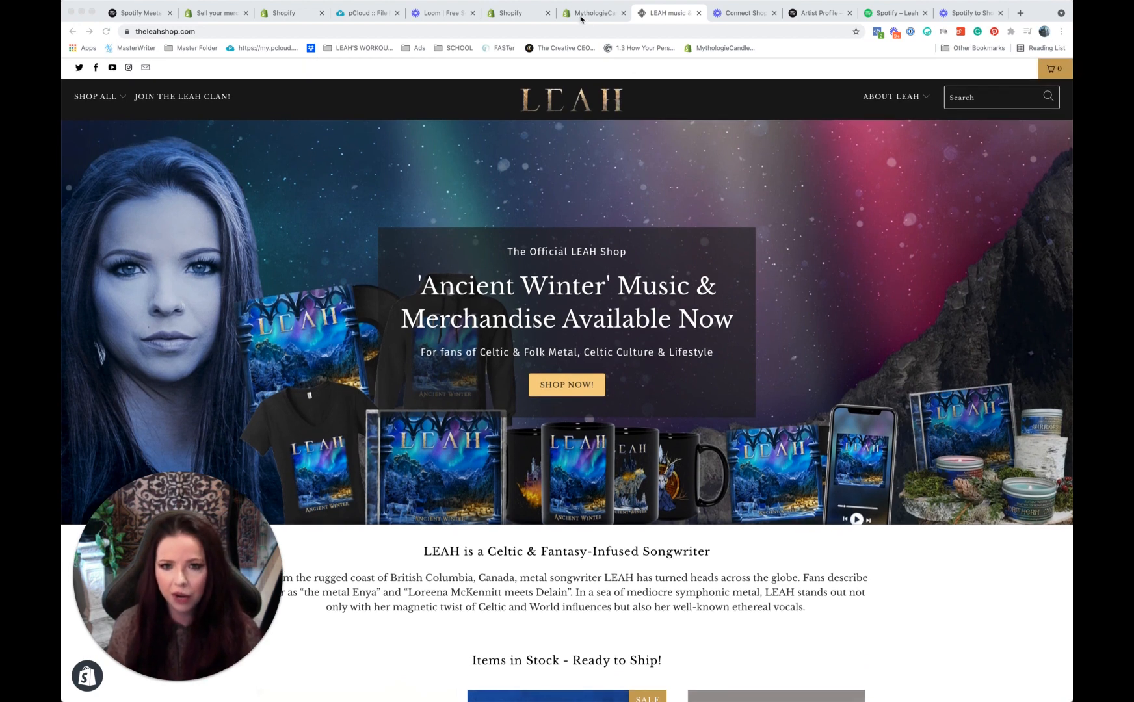
# Switch to the MythologieCandles Shopify admin dashboard tab.
pyautogui.click(591, 13)
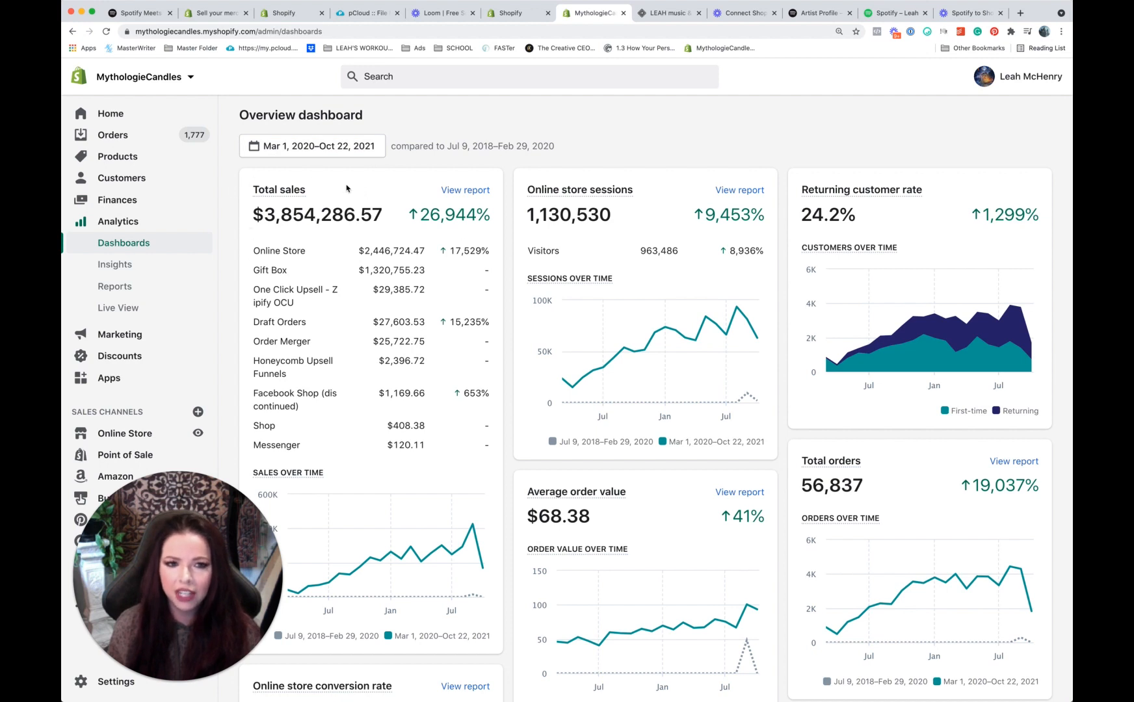
pyautogui.moveTo(425, 282)
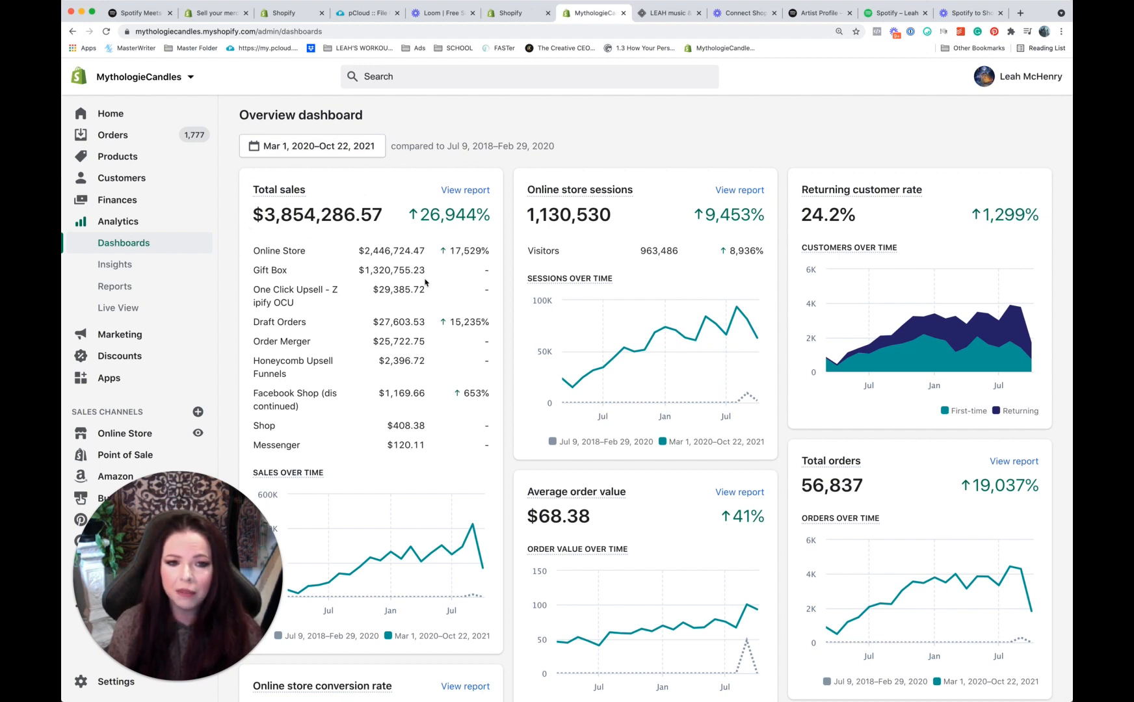
pyautogui.moveTo(516, 291)
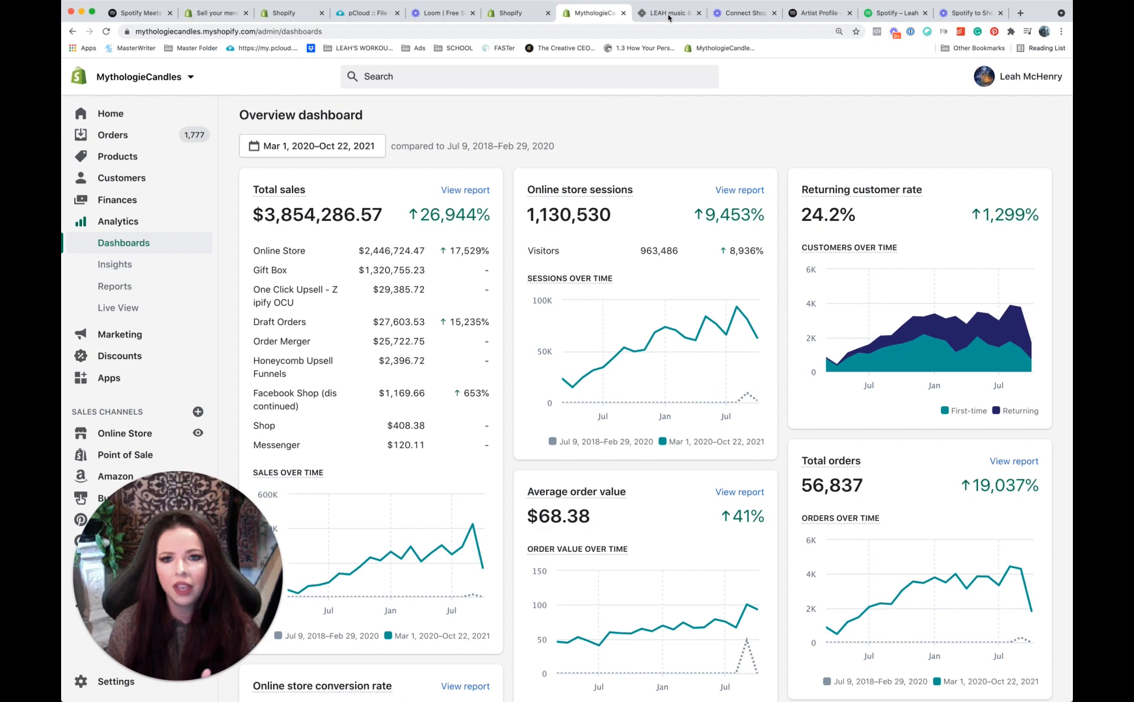
# Leave the MythologieCandles dashboard and return to the LEAH storefront with its Ancient Winter banner.
pyautogui.click(666, 13)
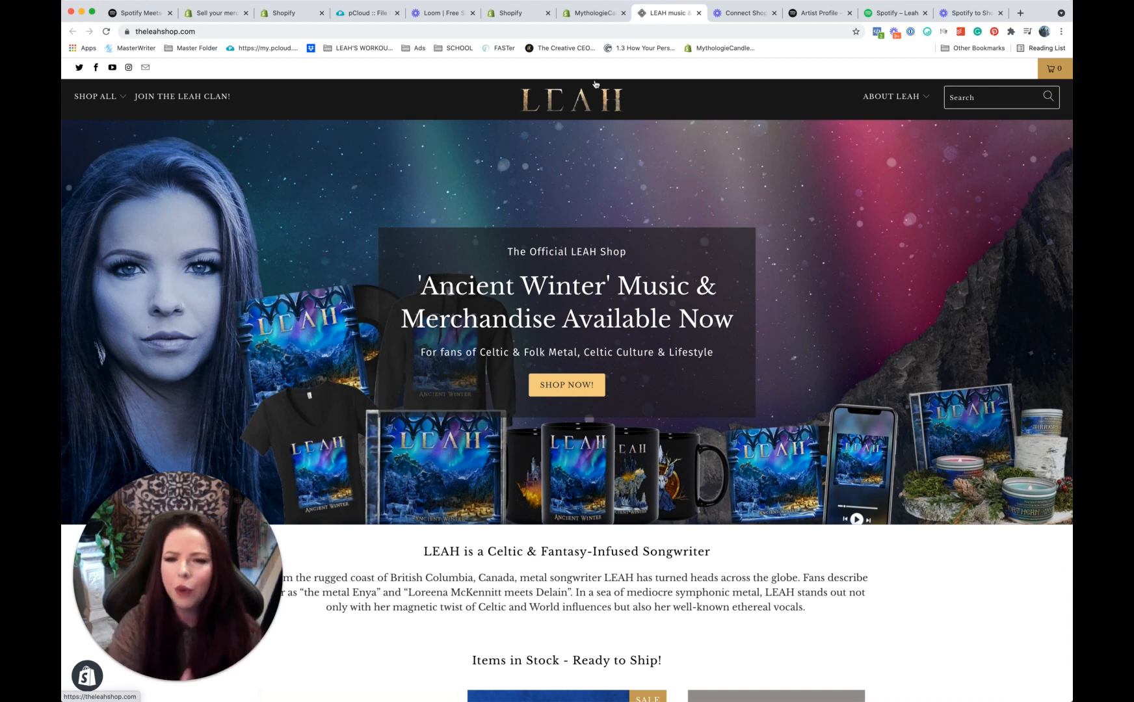
pyautogui.moveTo(571, 98)
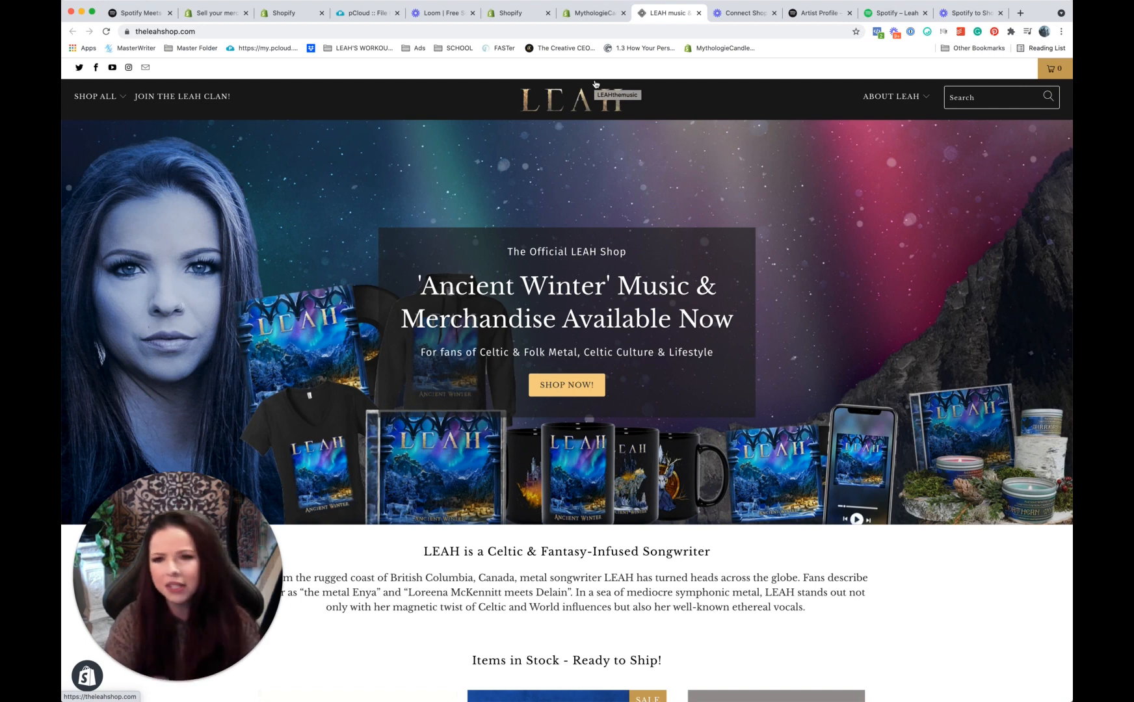